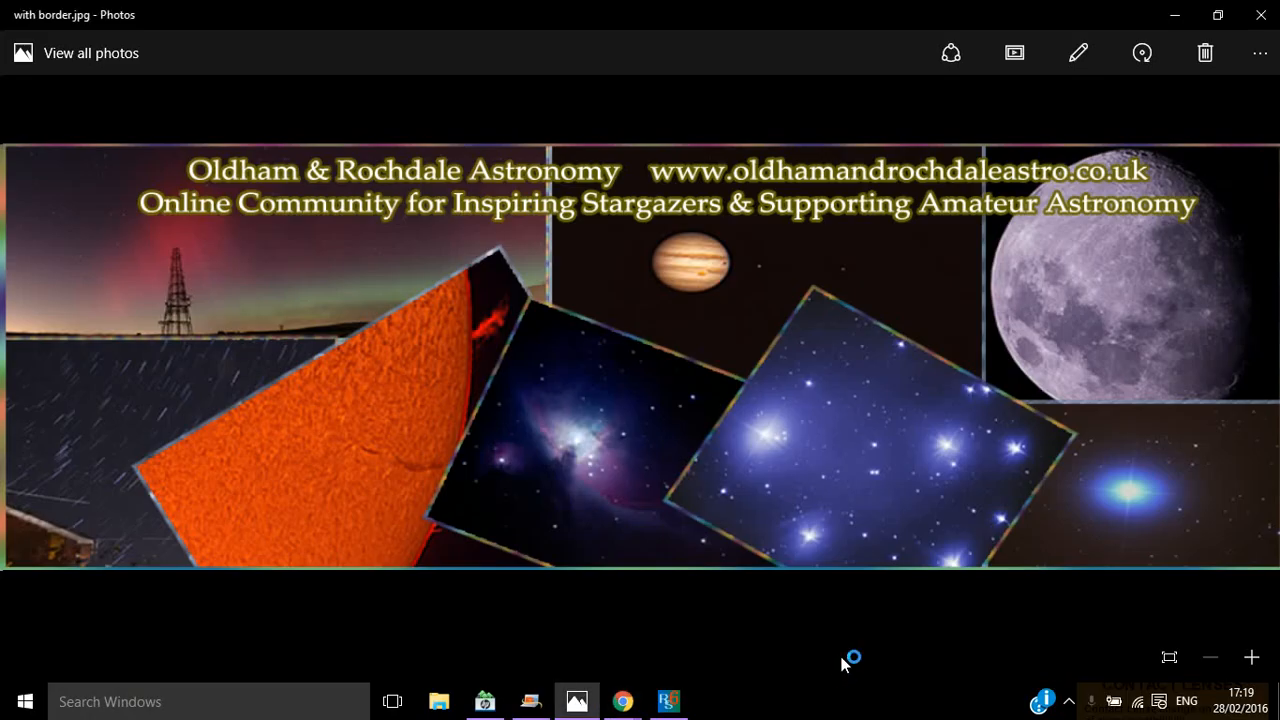
mouse_move(810, 528)
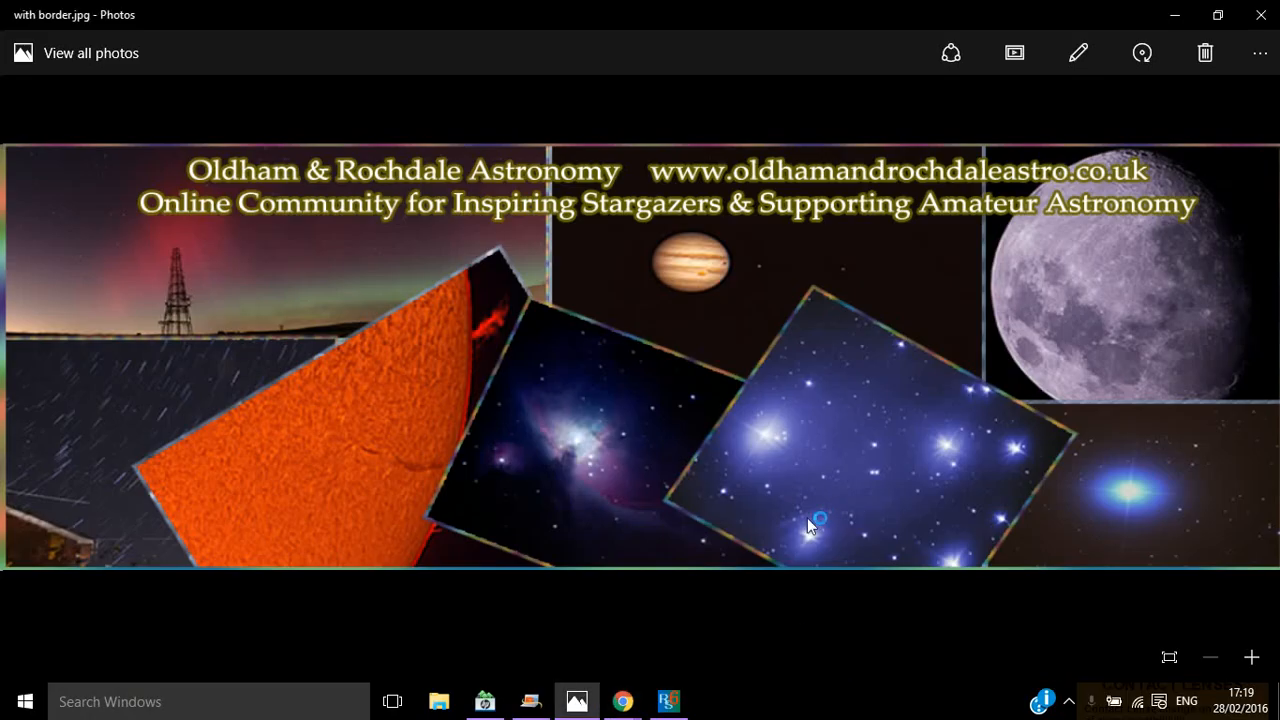
mouse_move(716, 628)
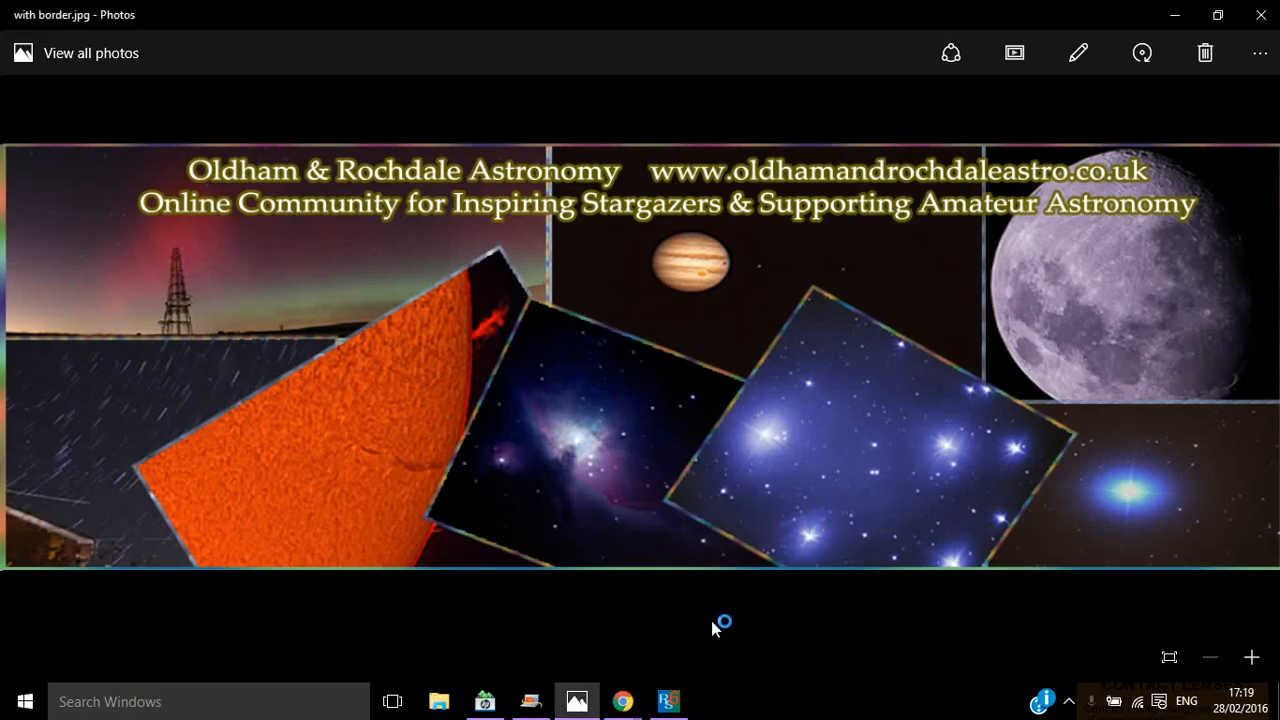
mouse_move(668, 700)
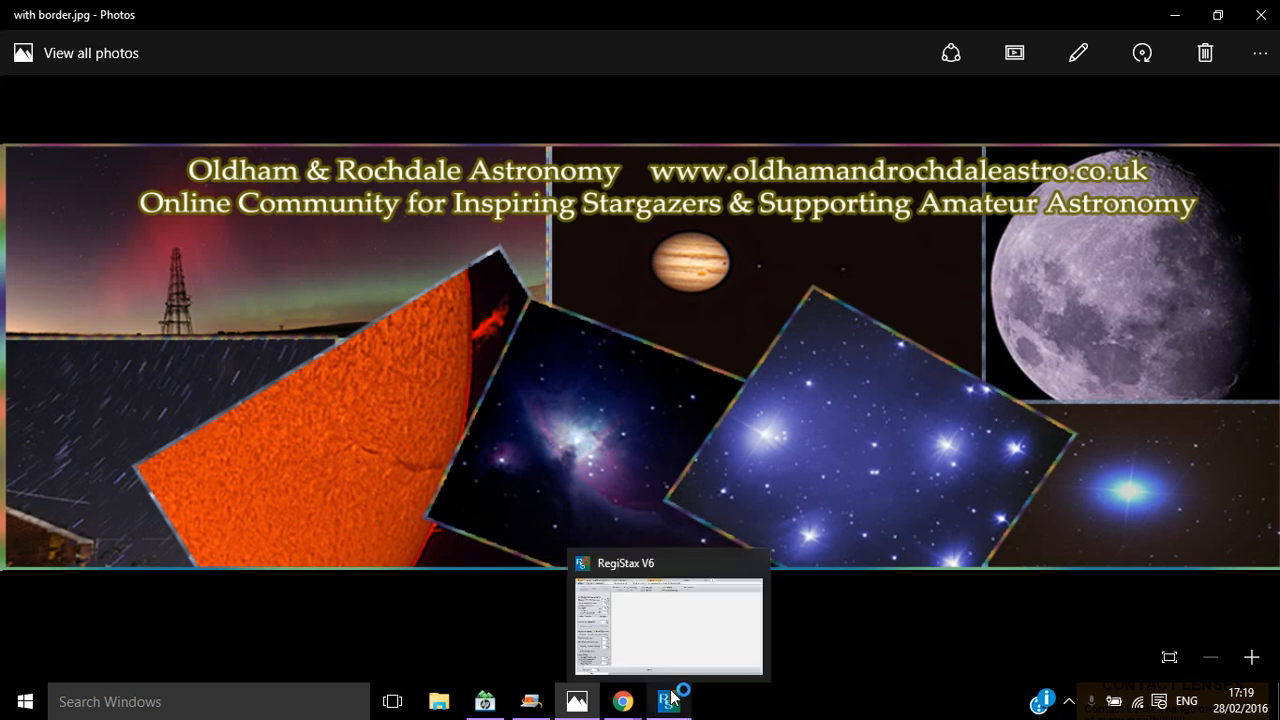
mouse_move(668, 700)
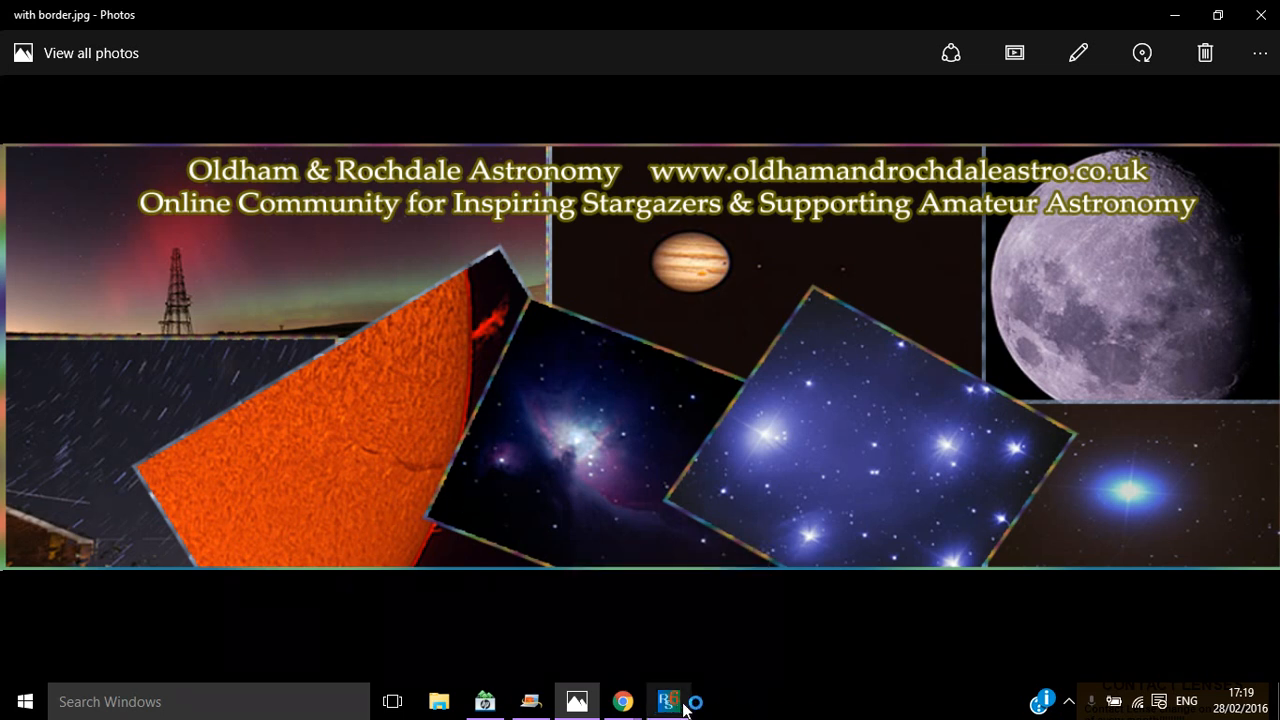
Bring the RegiStax V6 window forward on its empty Align page.
click(668, 700)
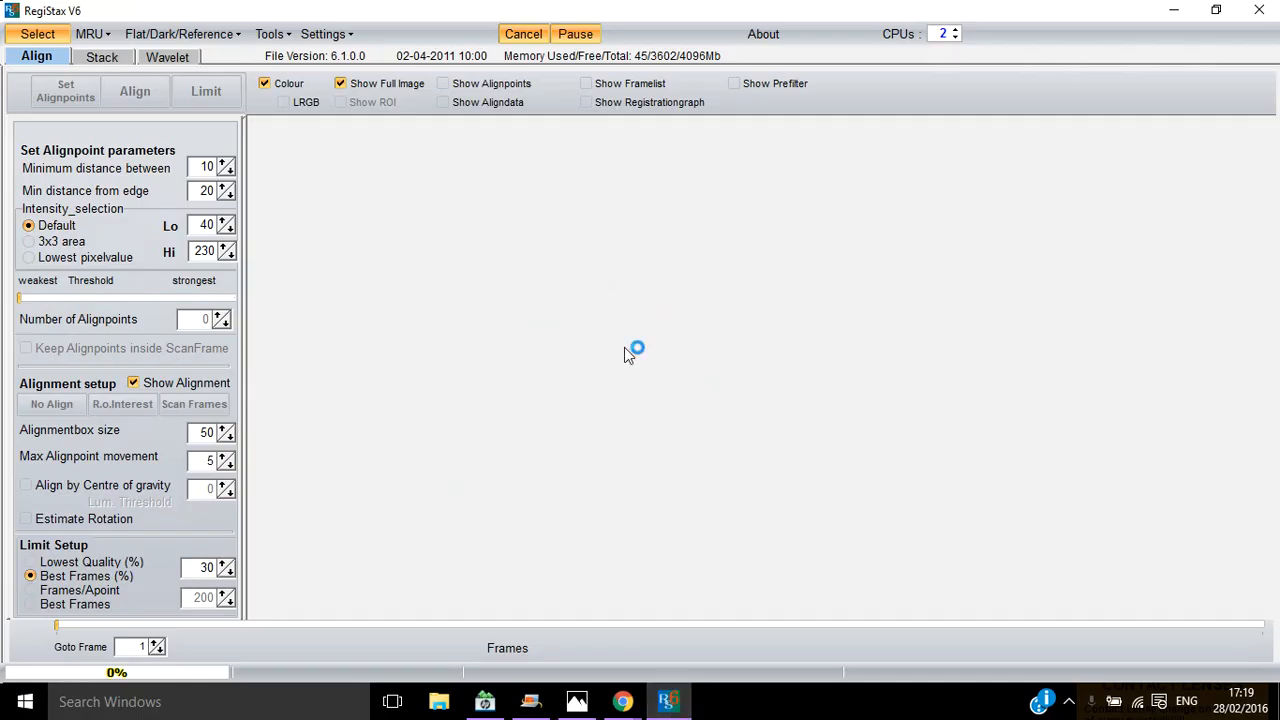
mouse_move(580, 268)
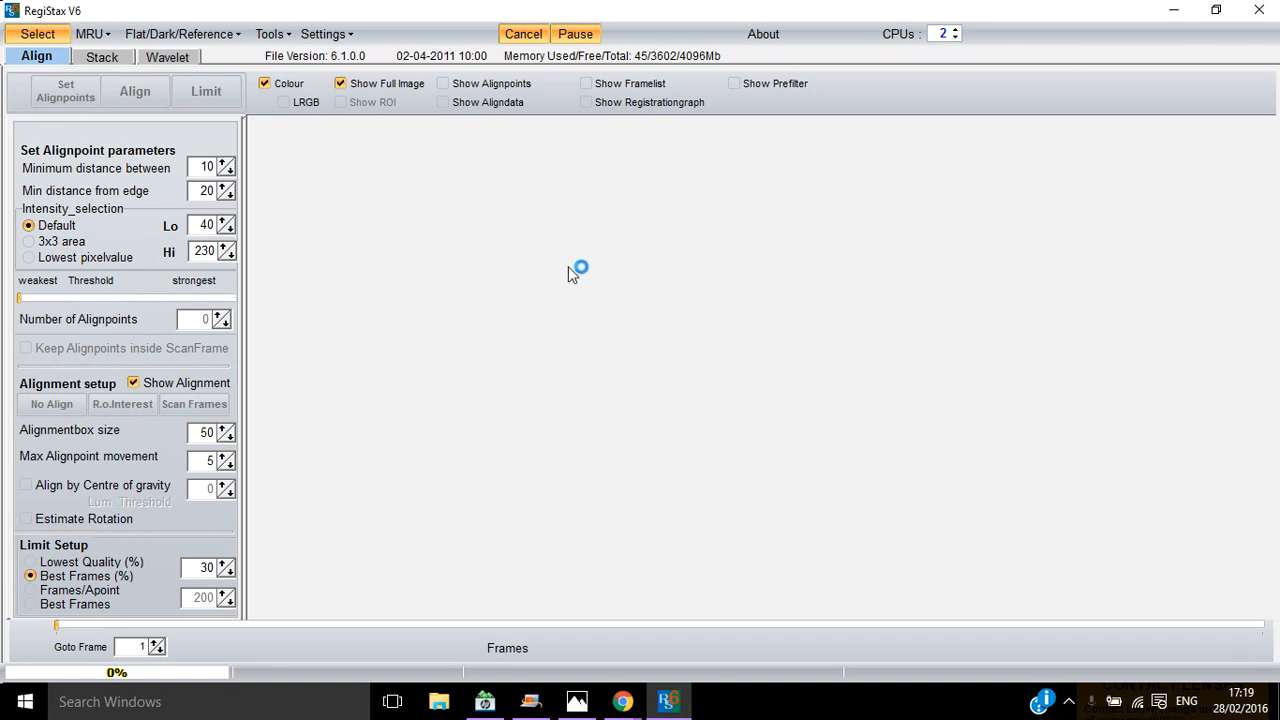
mouse_move(412, 198)
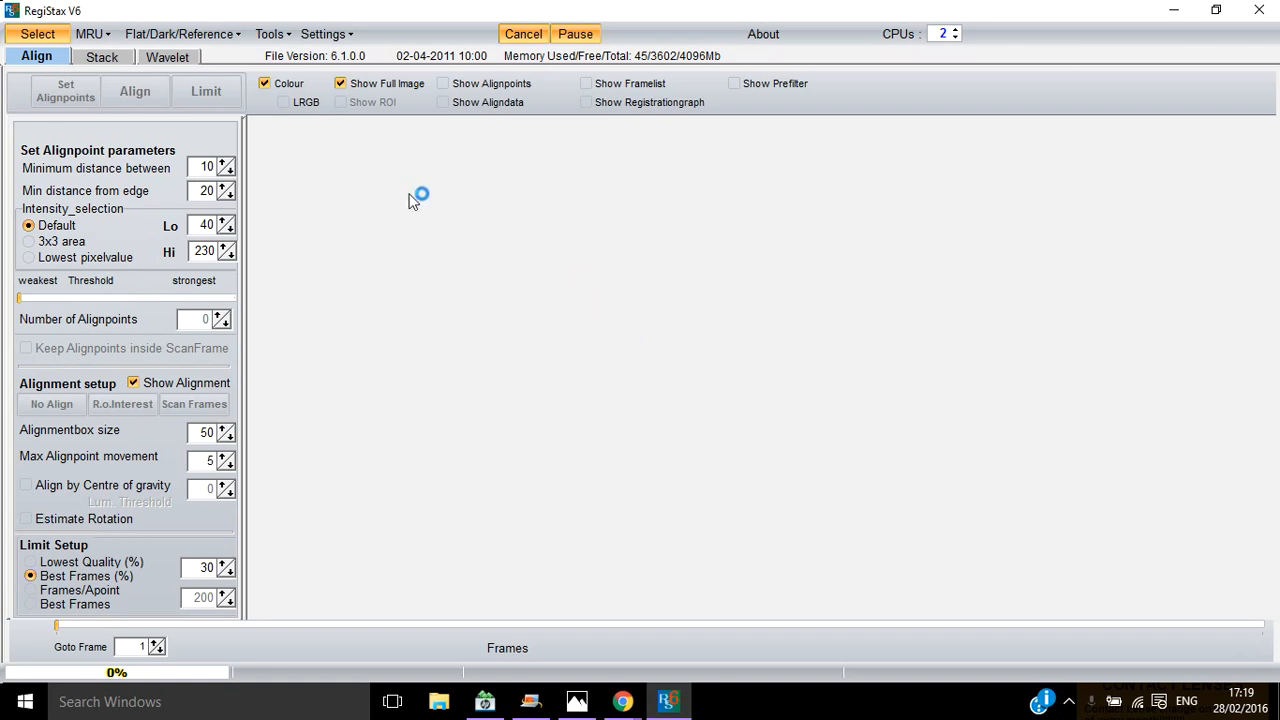
mouse_move(504, 208)
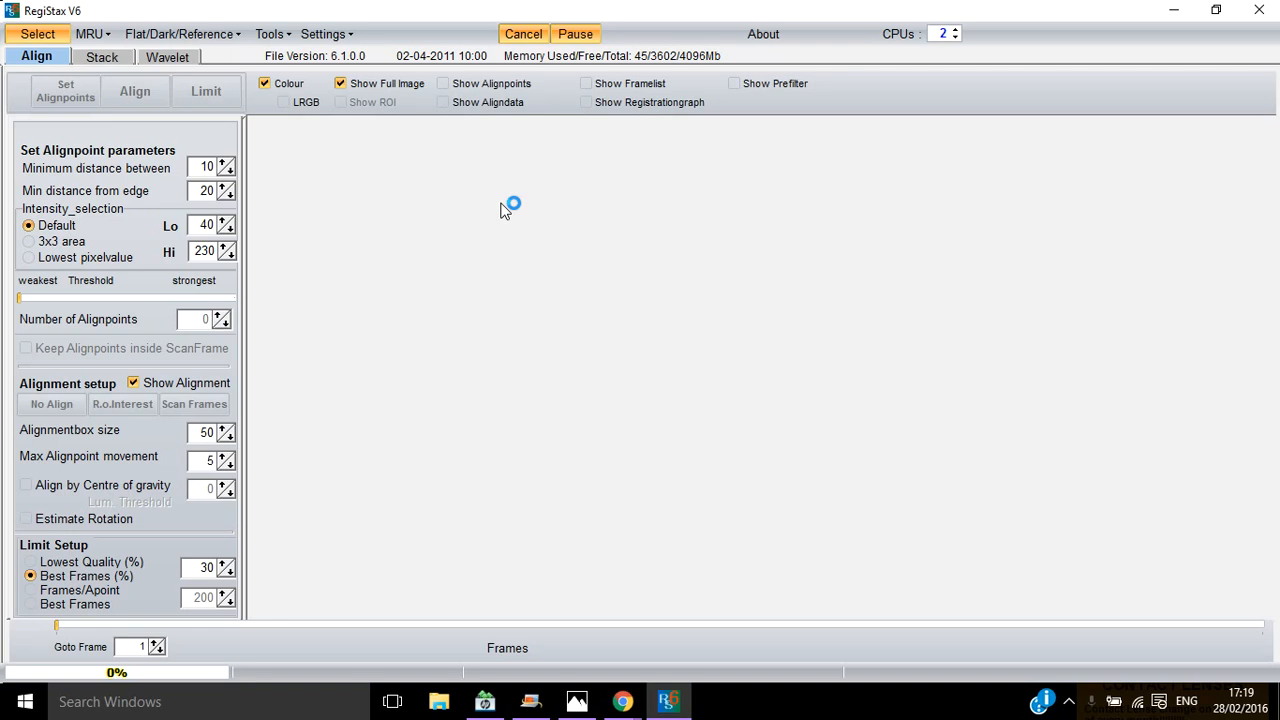
mouse_move(432, 192)
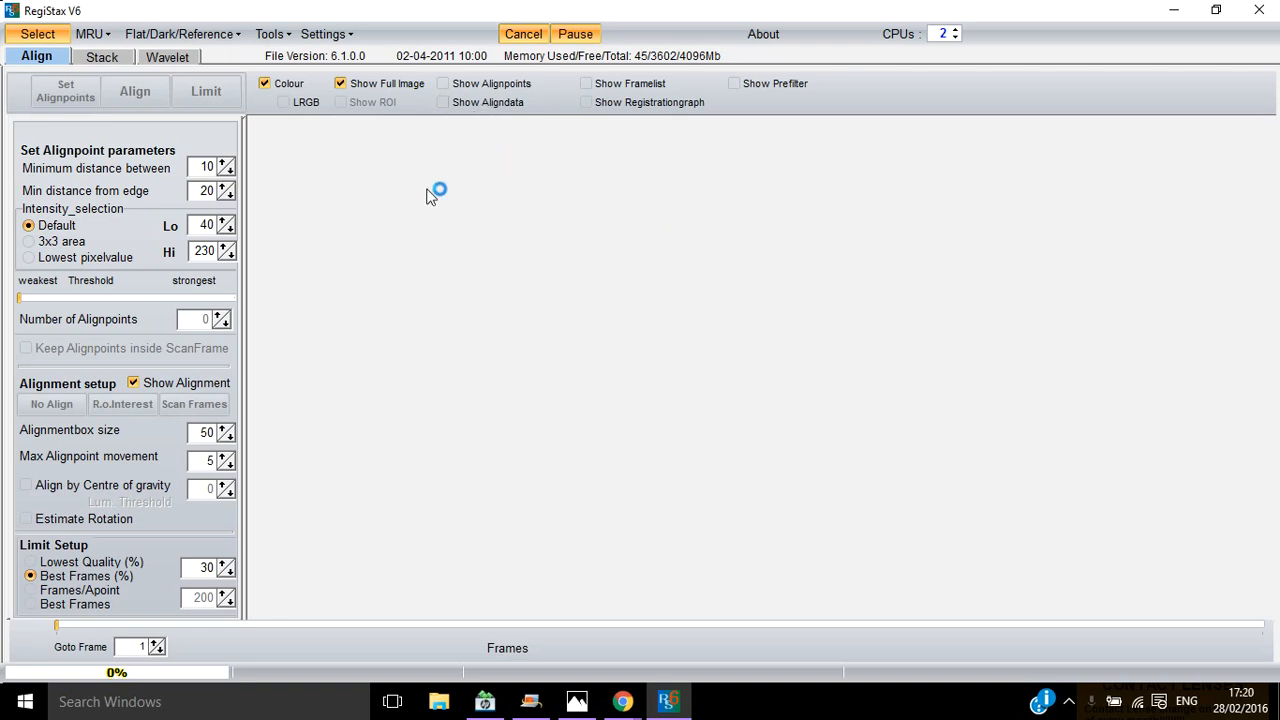
mouse_move(90, 34)
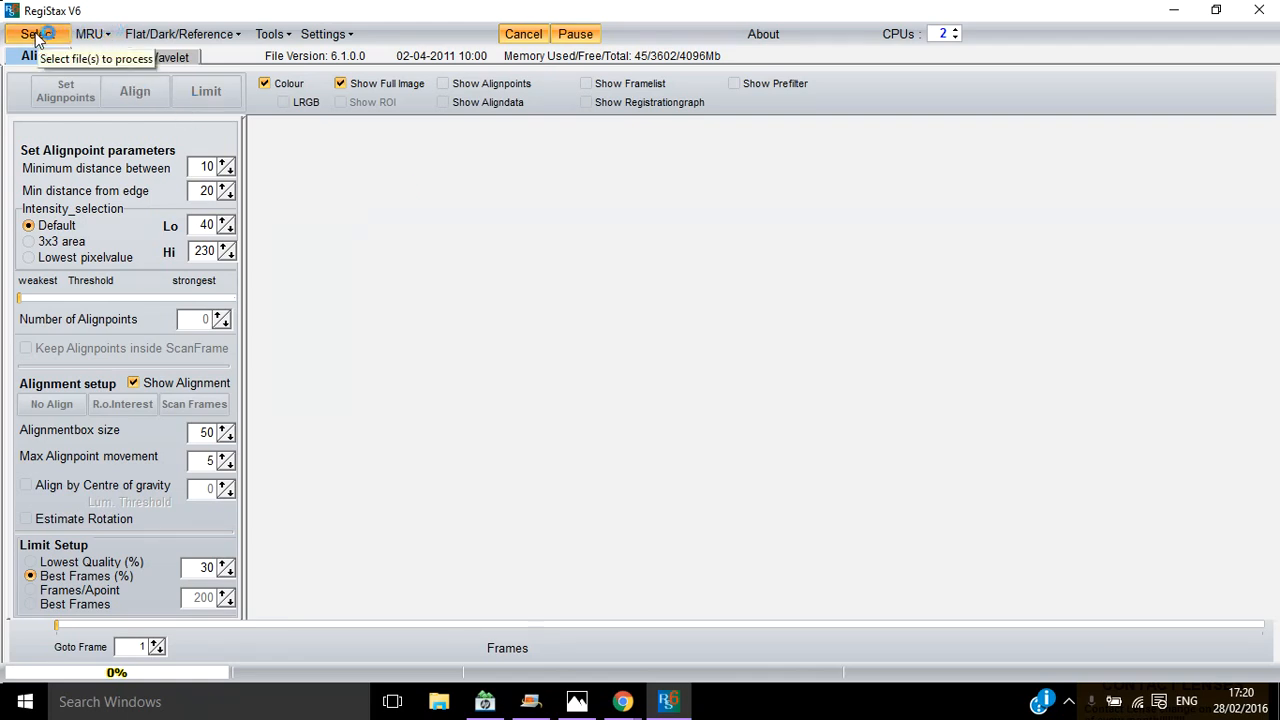
Pick the moon video 18_50_12 in the file chooser, keeping the Video and Mpeg file type.
click(36, 32)
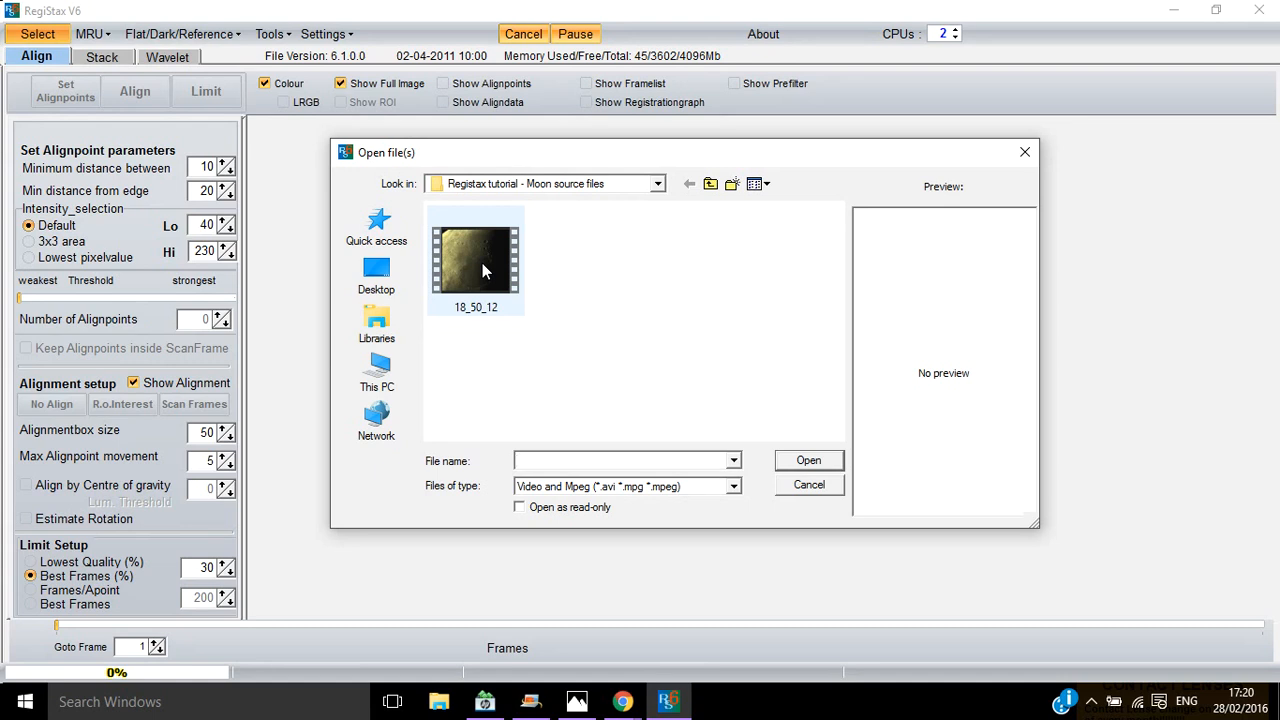
mouse_move(484, 248)
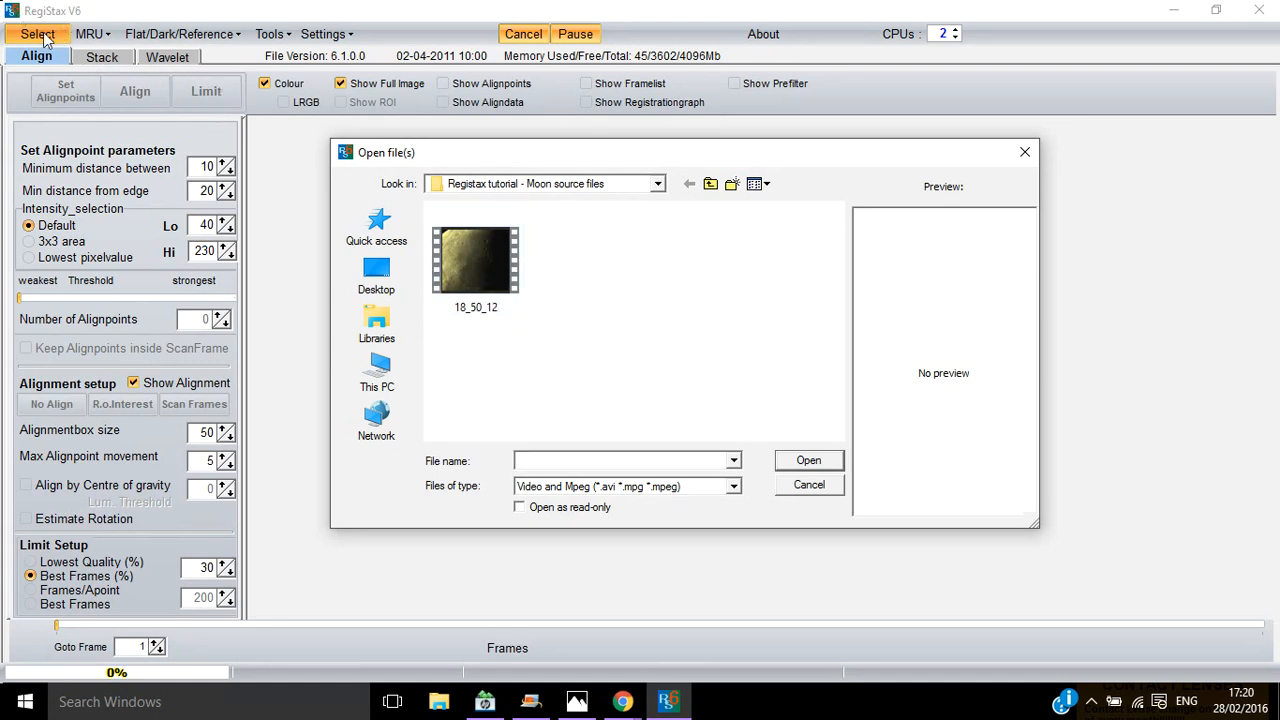
click(476, 260)
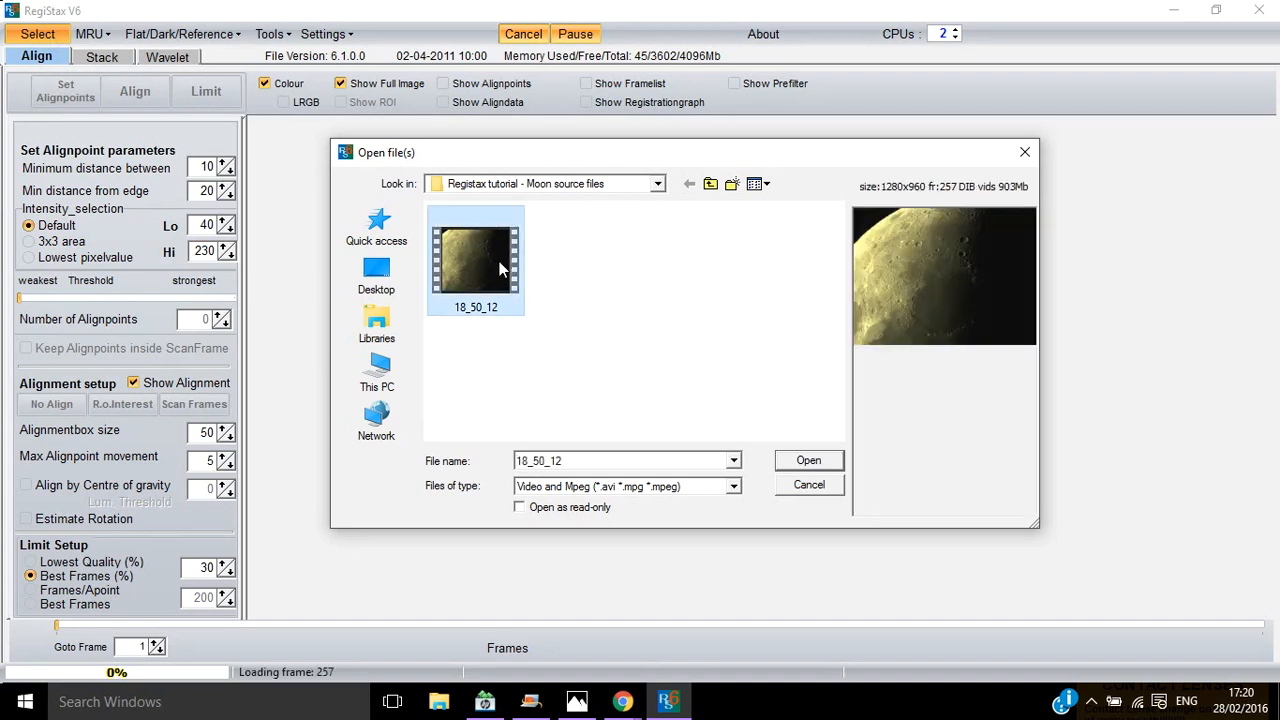
mouse_move(680, 500)
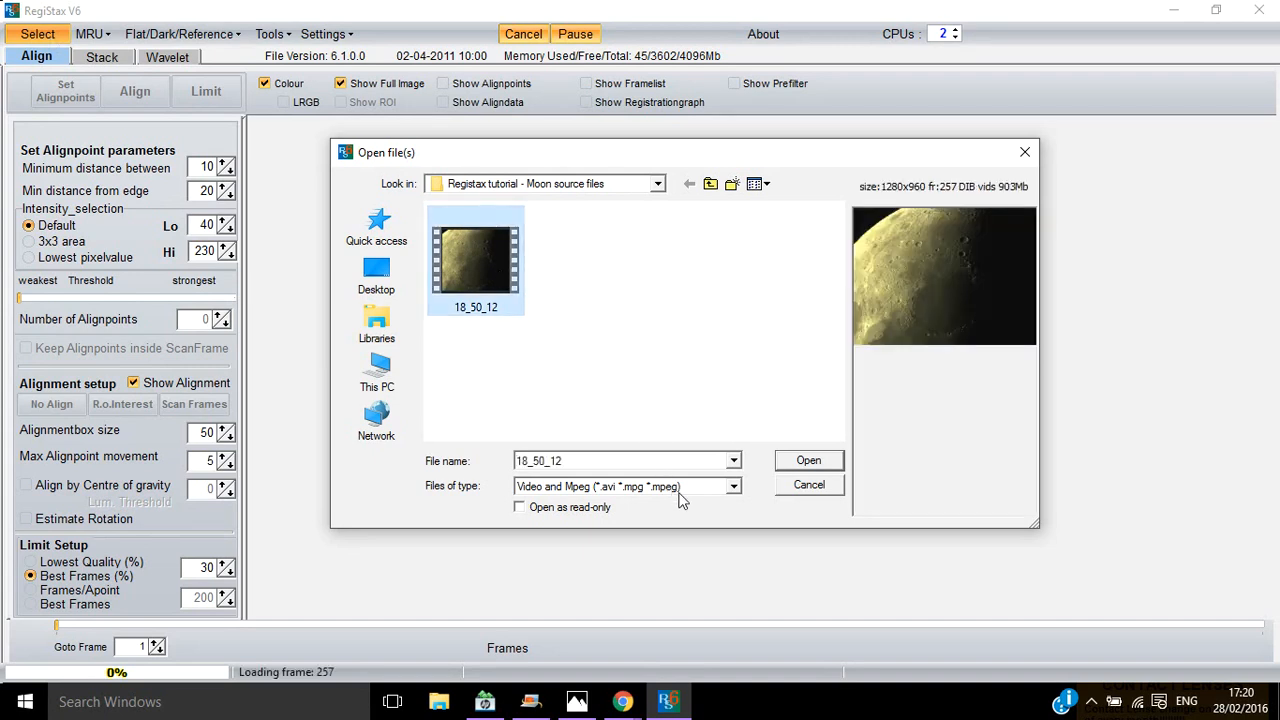
click(732, 486)
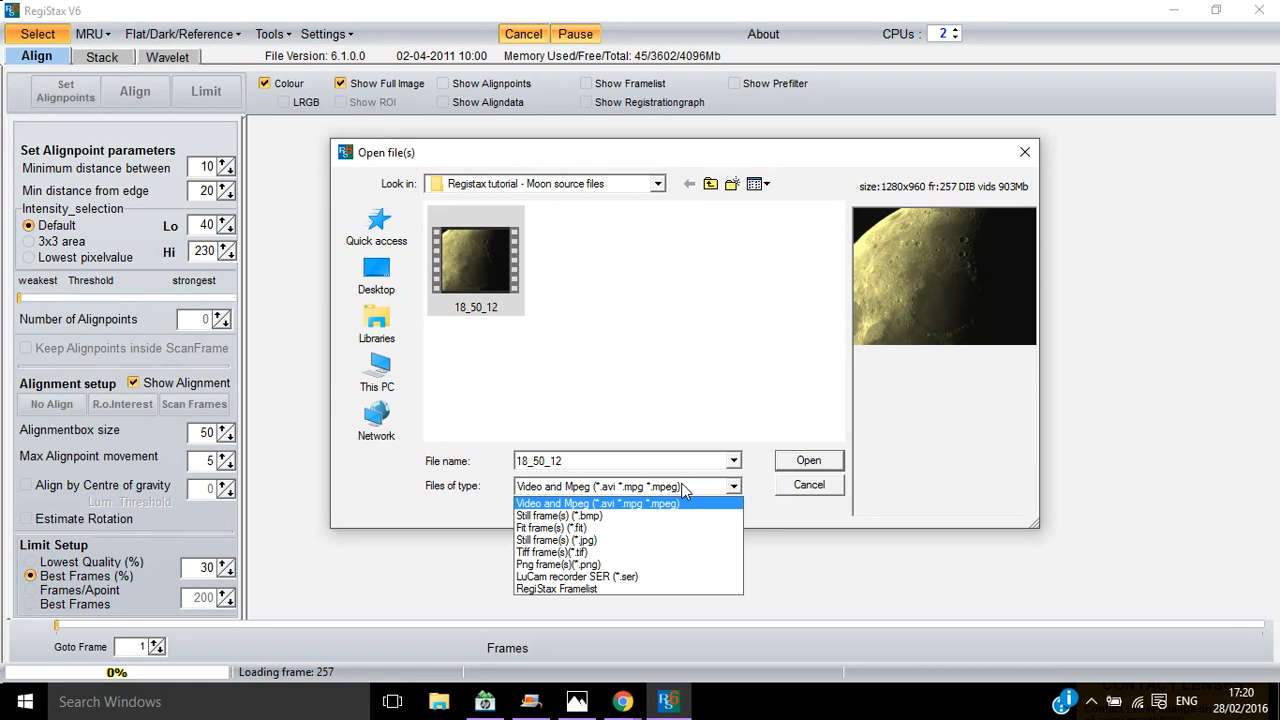
click(596, 504)
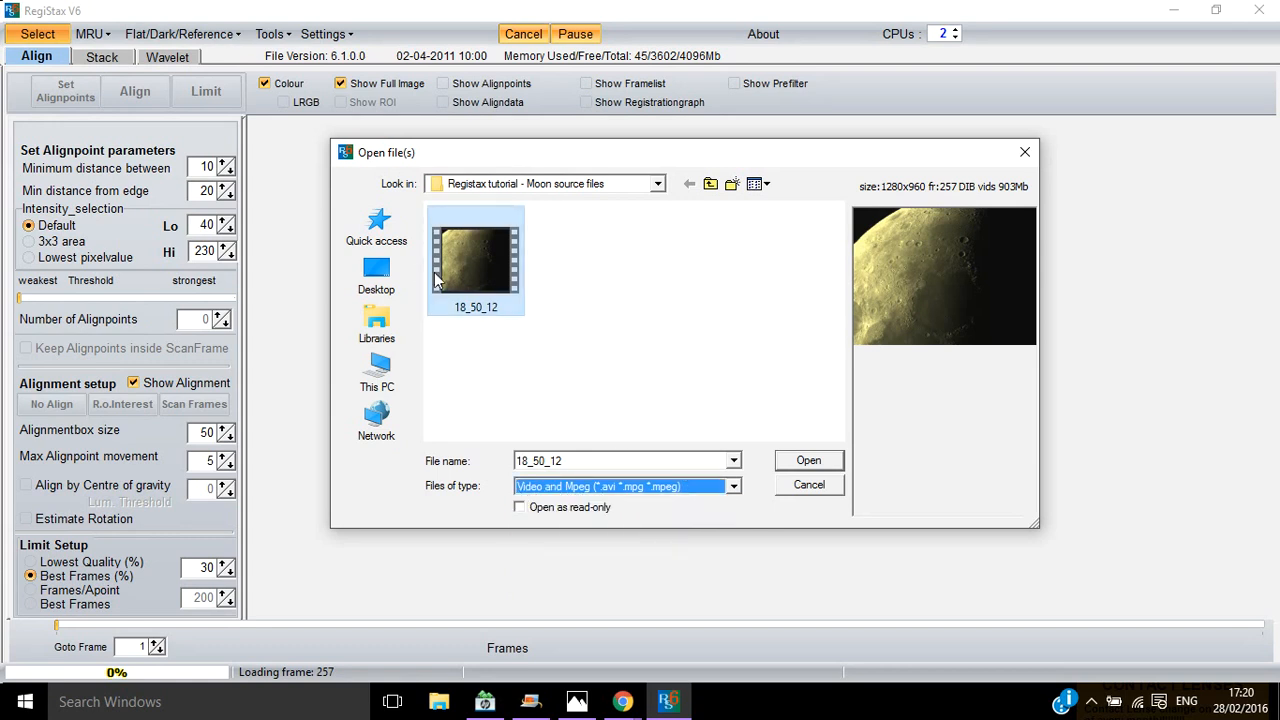
click(732, 486)
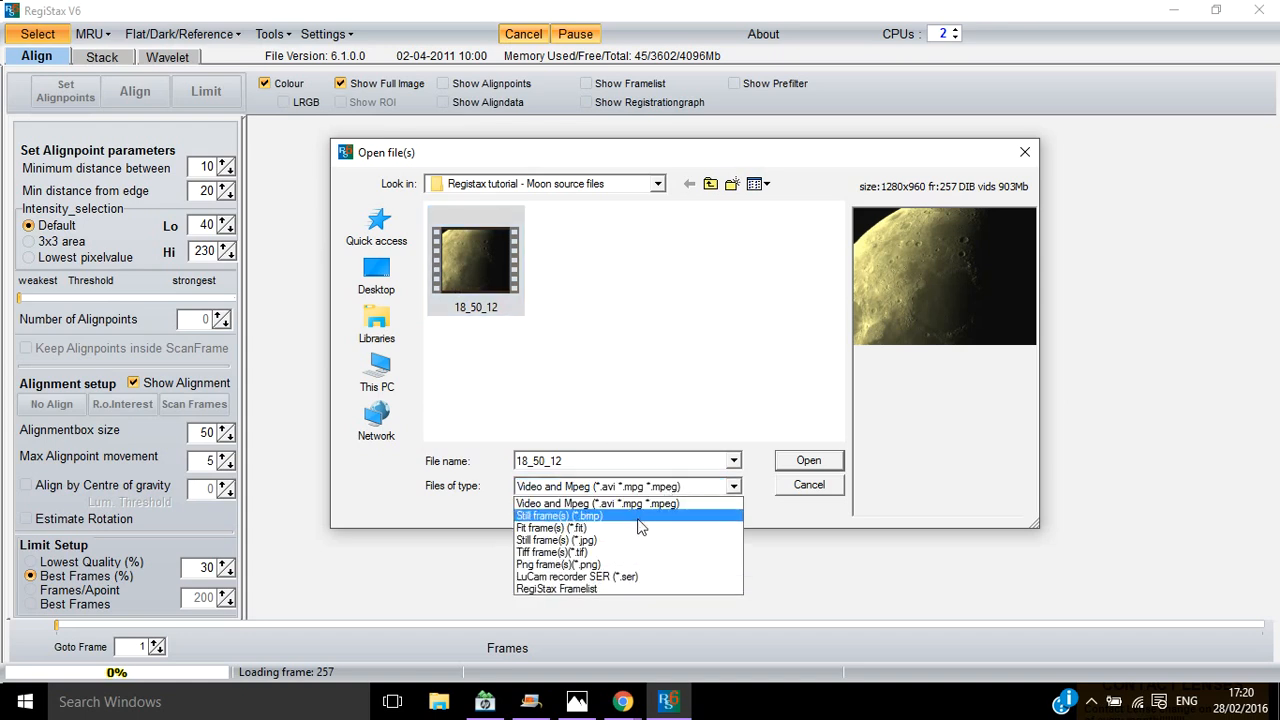
mouse_move(640, 540)
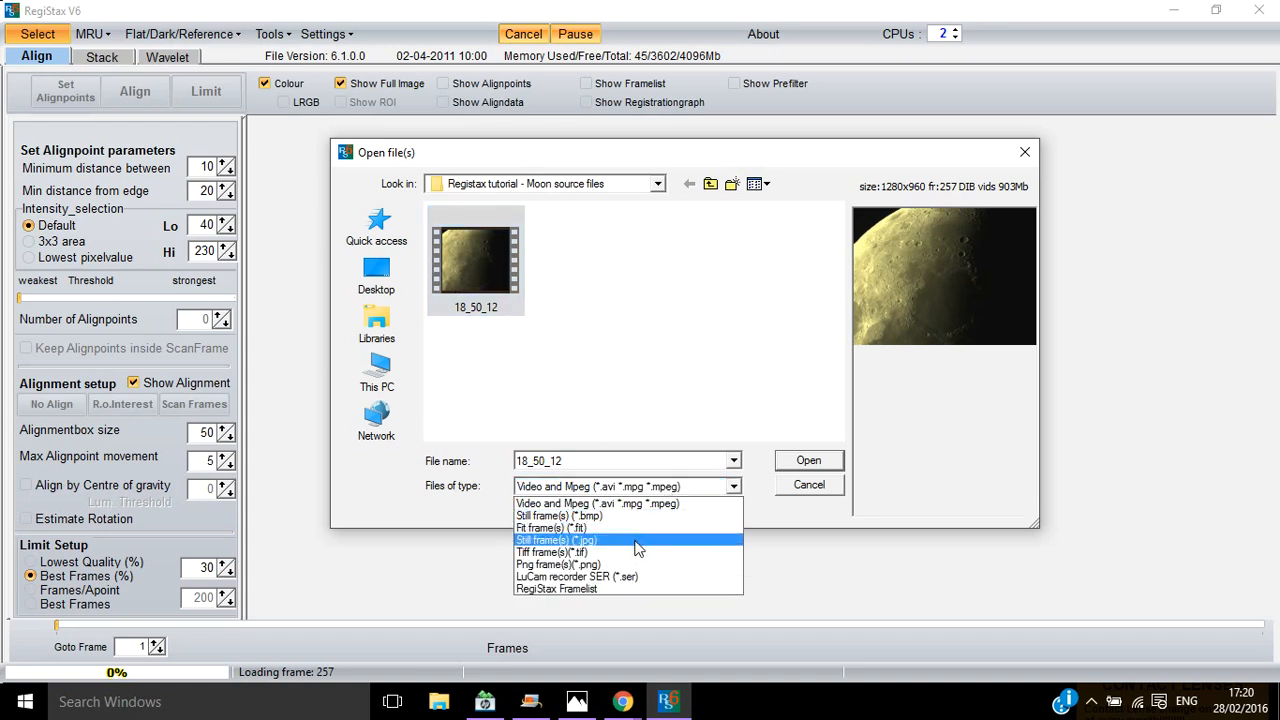
mouse_move(640, 552)
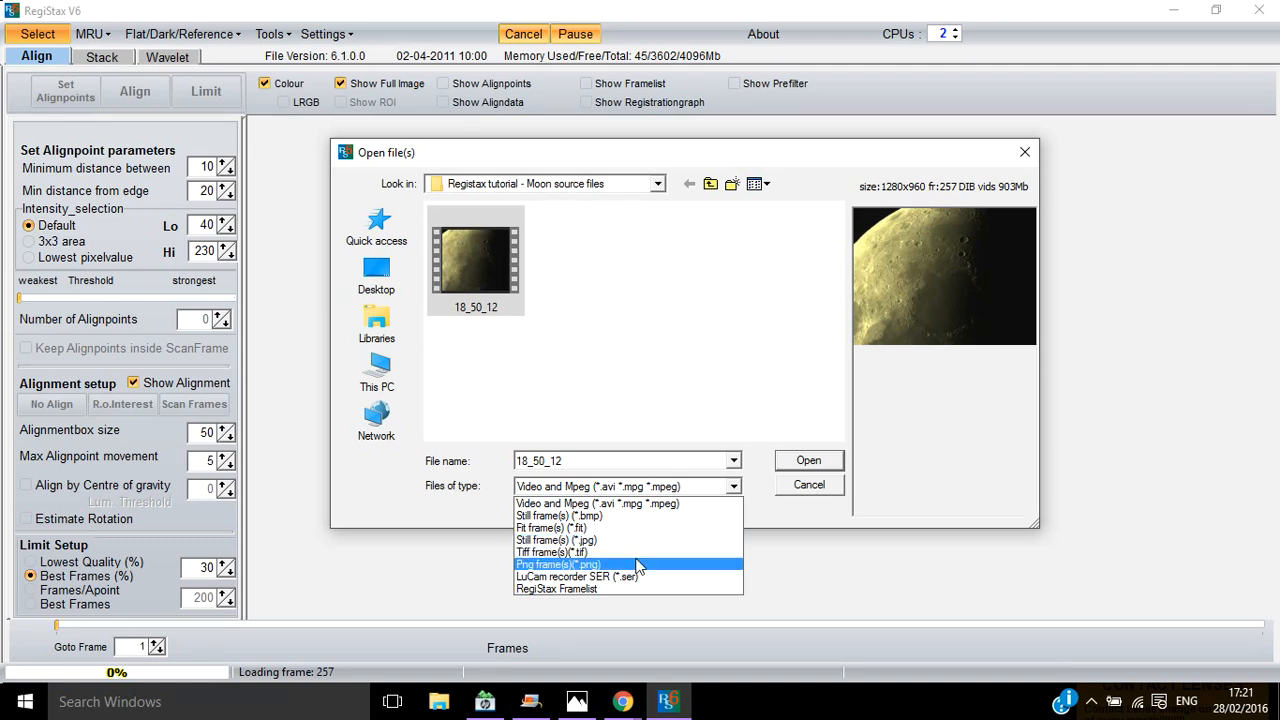
click(596, 504)
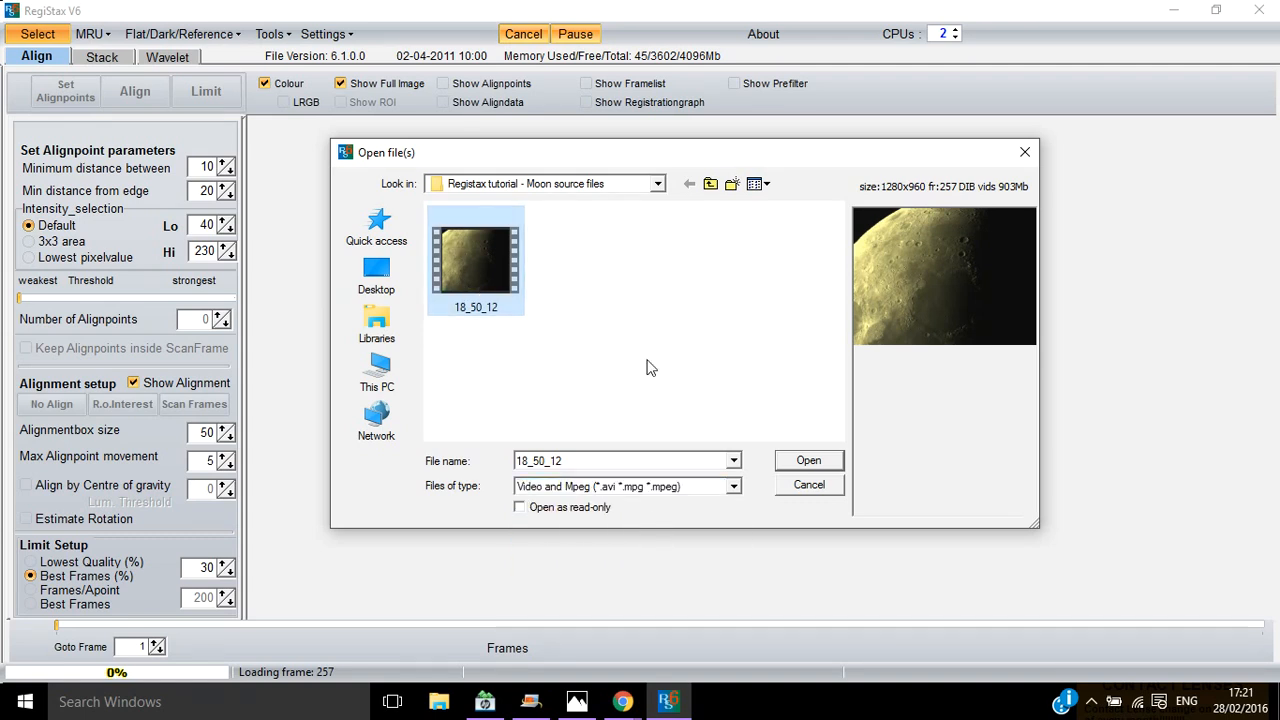
click(808, 460)
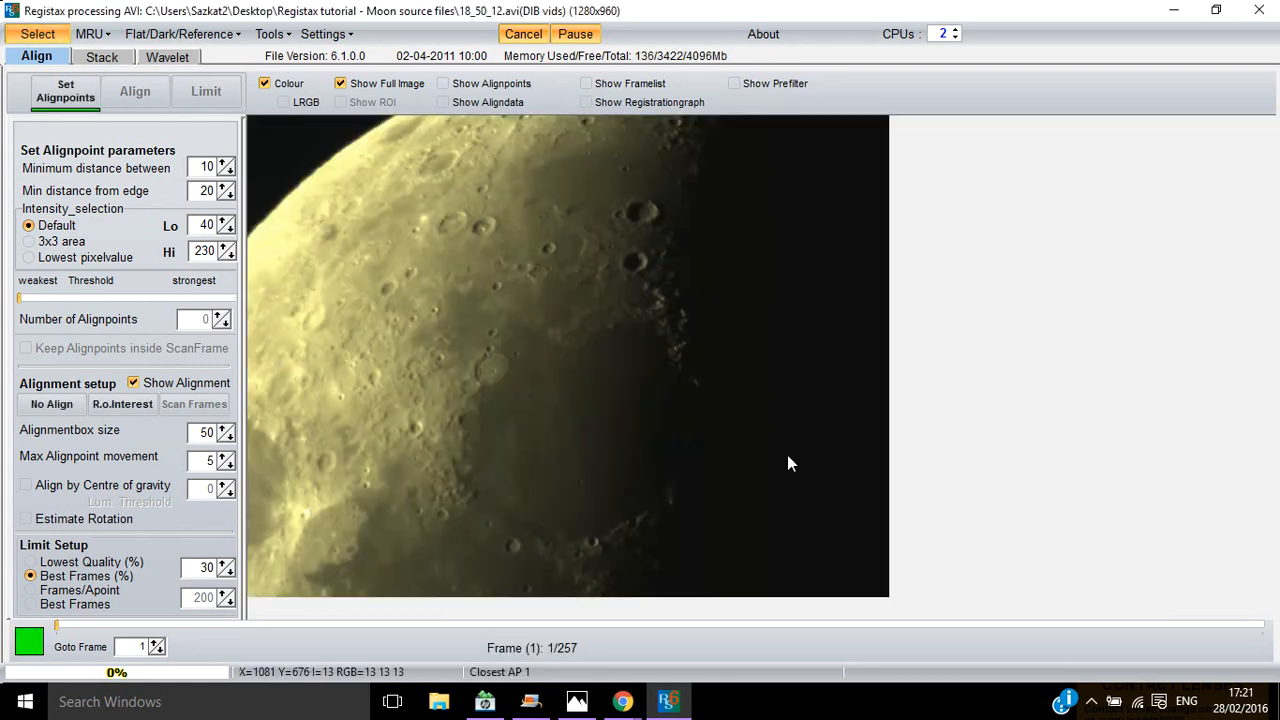
mouse_move(412, 228)
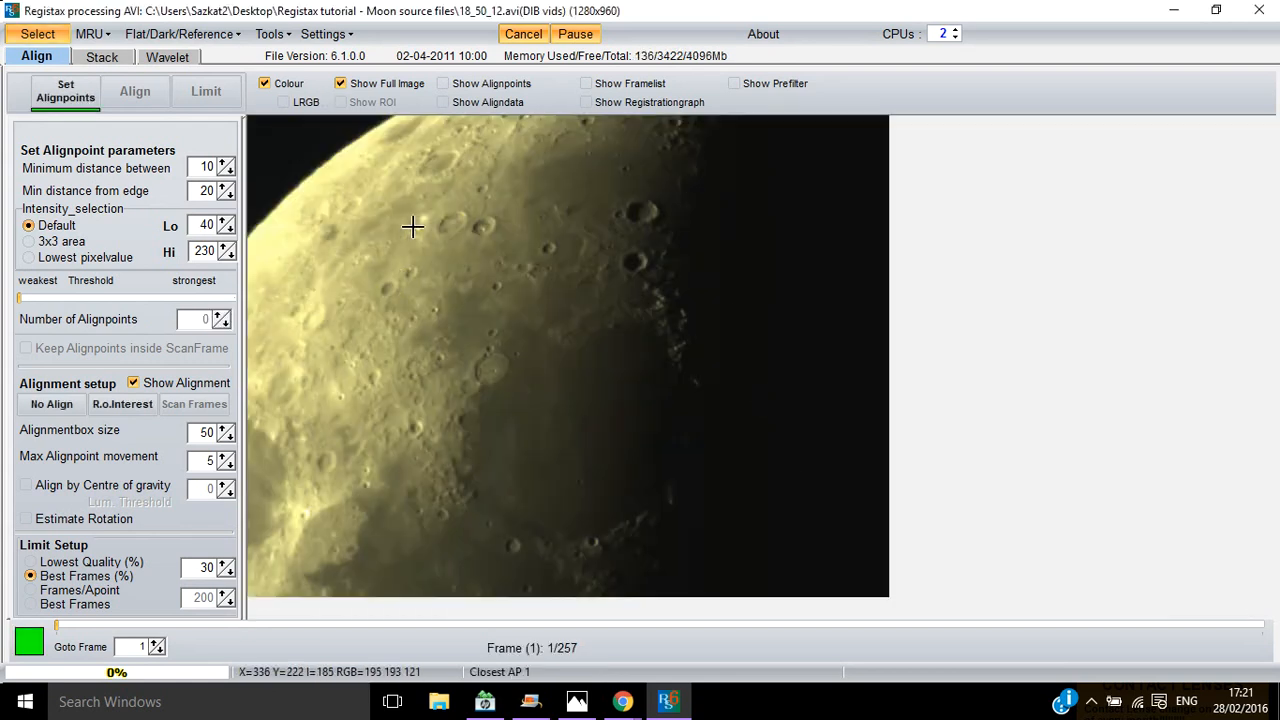
mouse_move(568, 210)
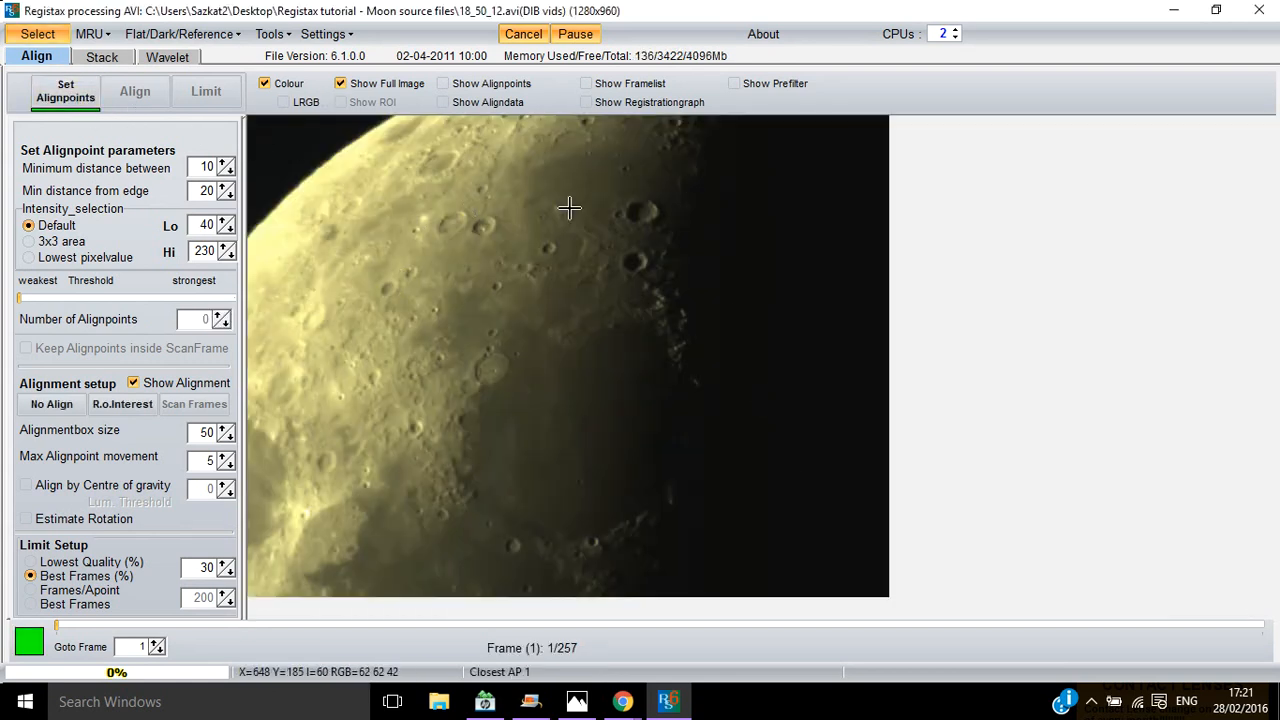
mouse_move(726, 276)
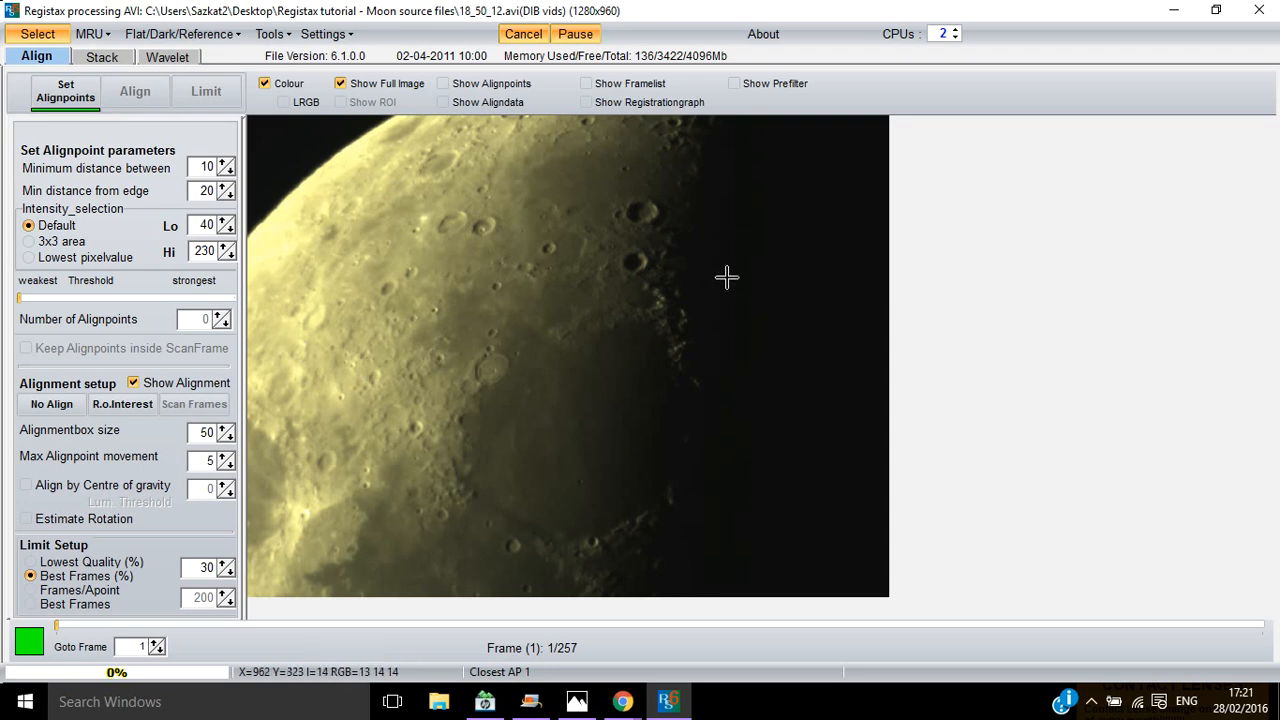
mouse_move(388, 162)
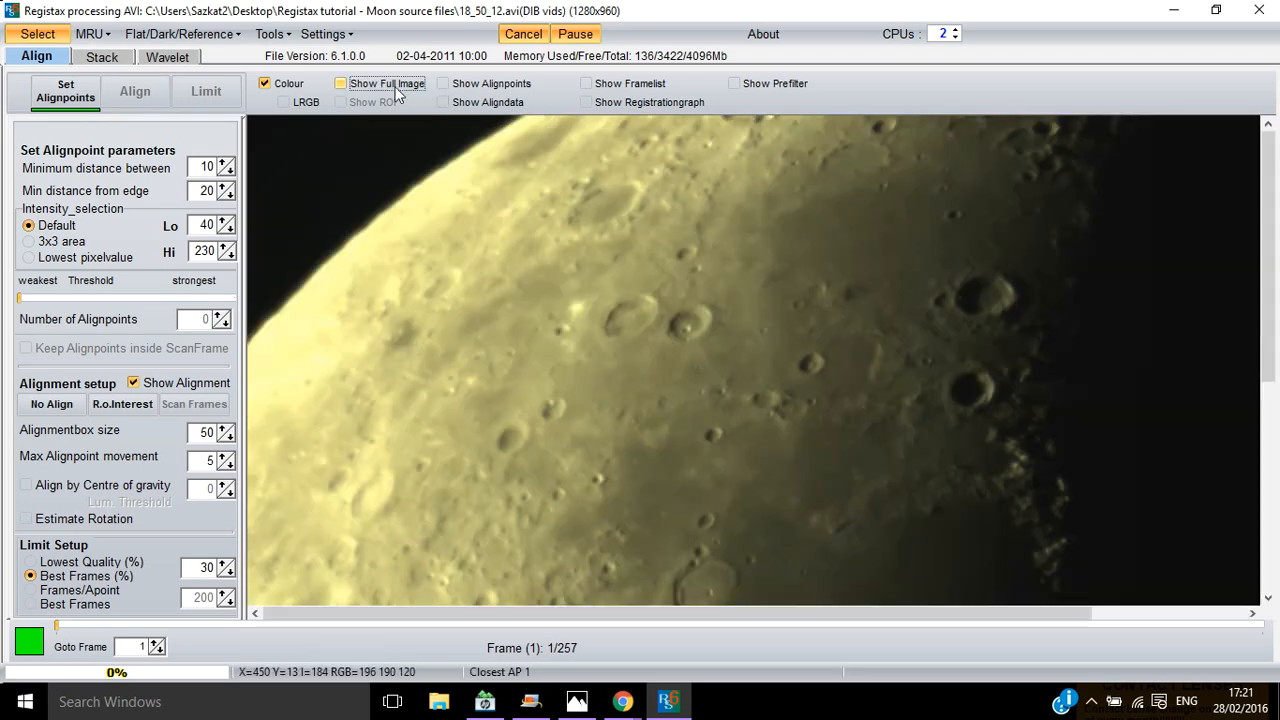
click(340, 84)
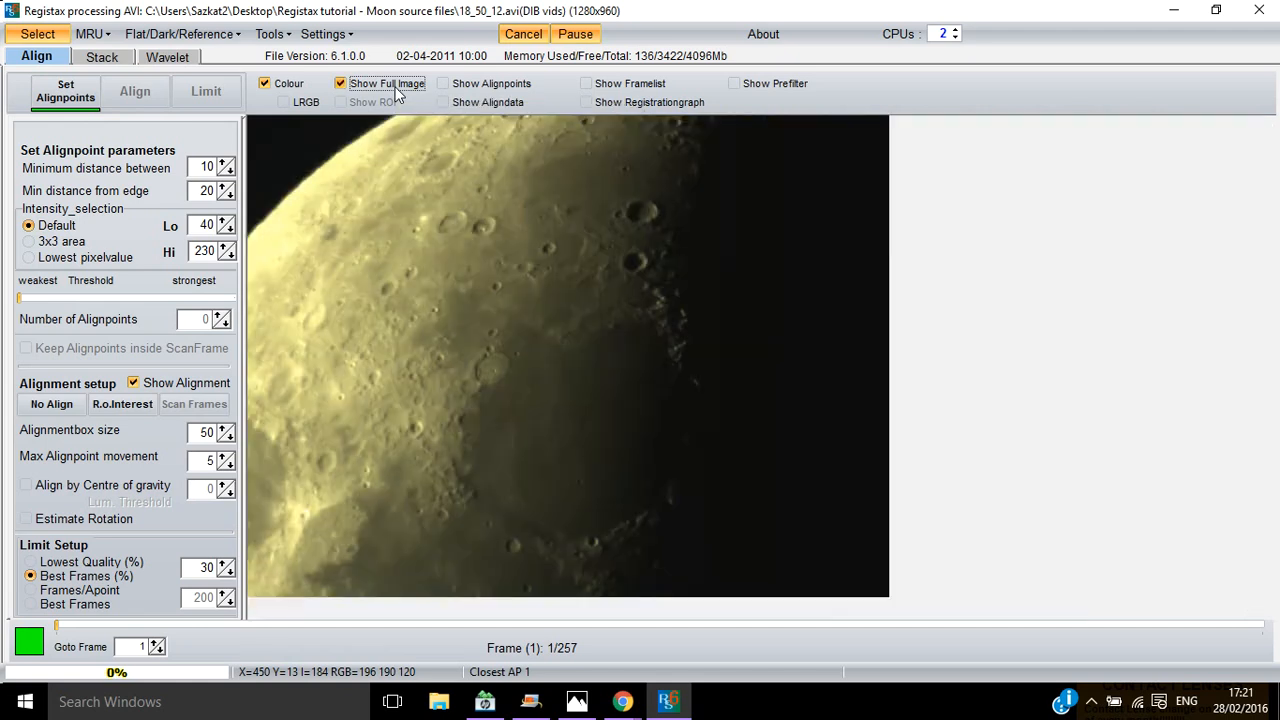
mouse_move(120, 350)
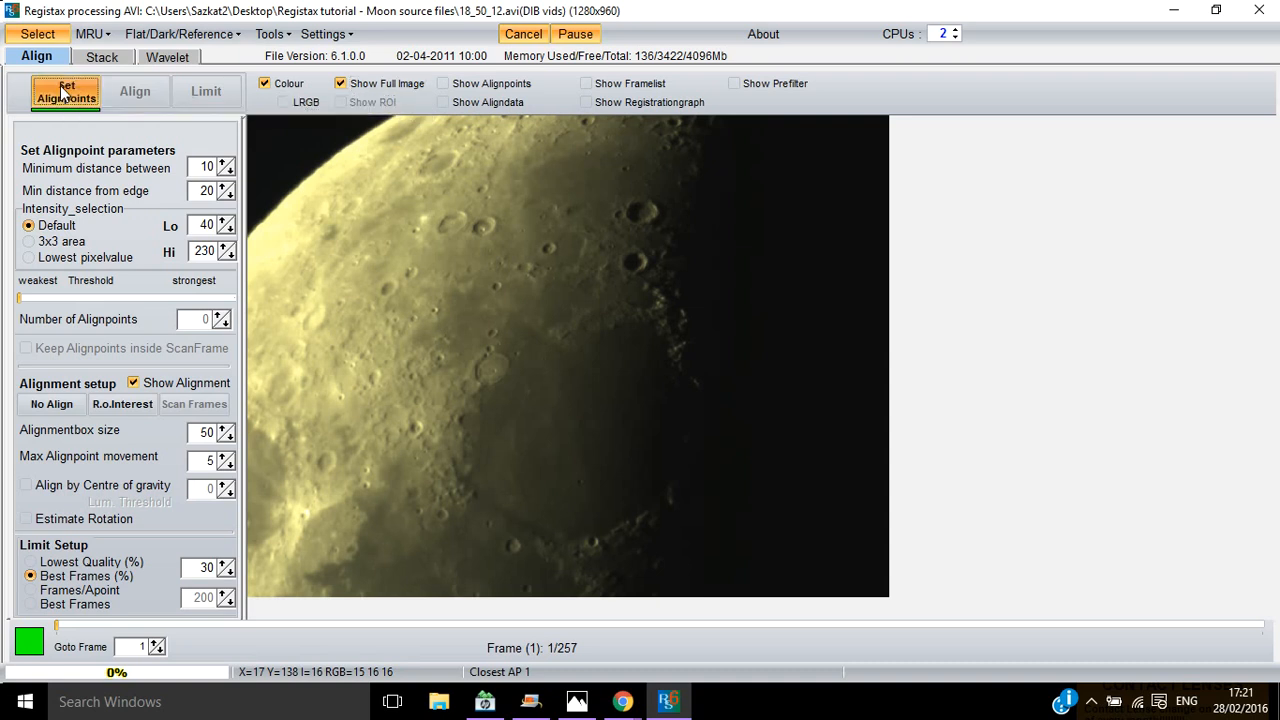
Place alignment points automatically across the moon's surface.
click(64, 92)
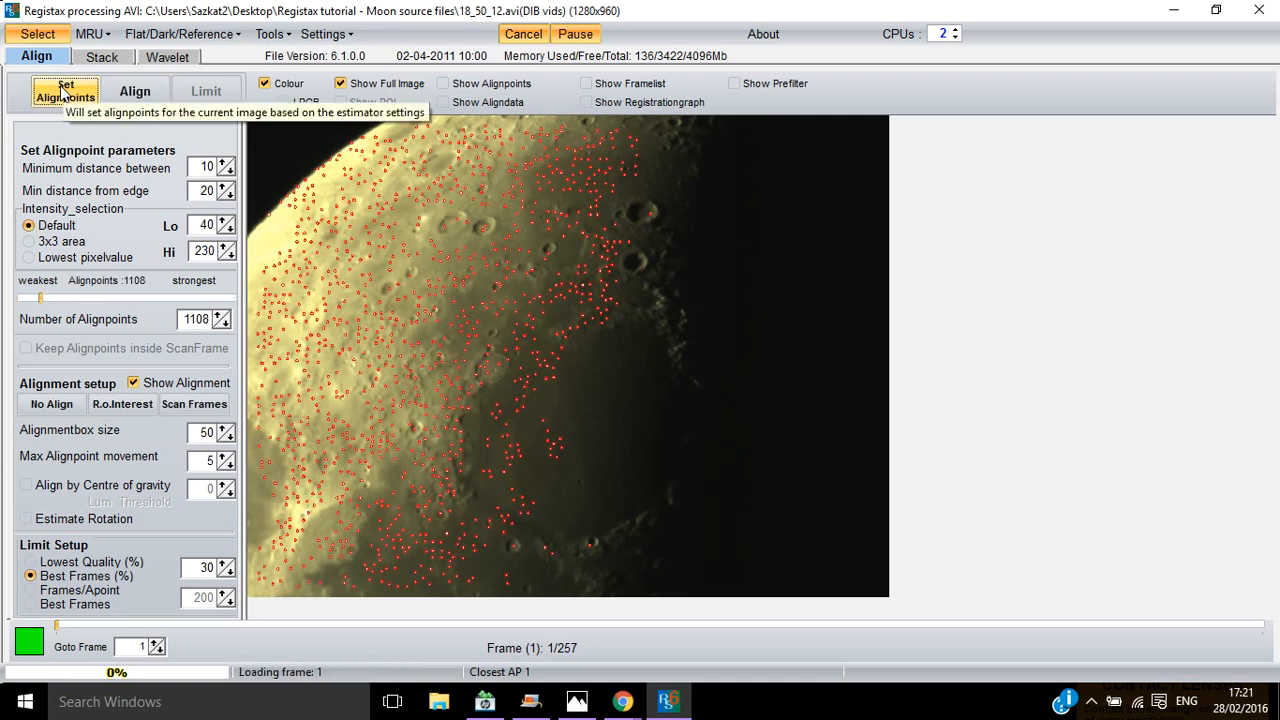
mouse_move(36, 300)
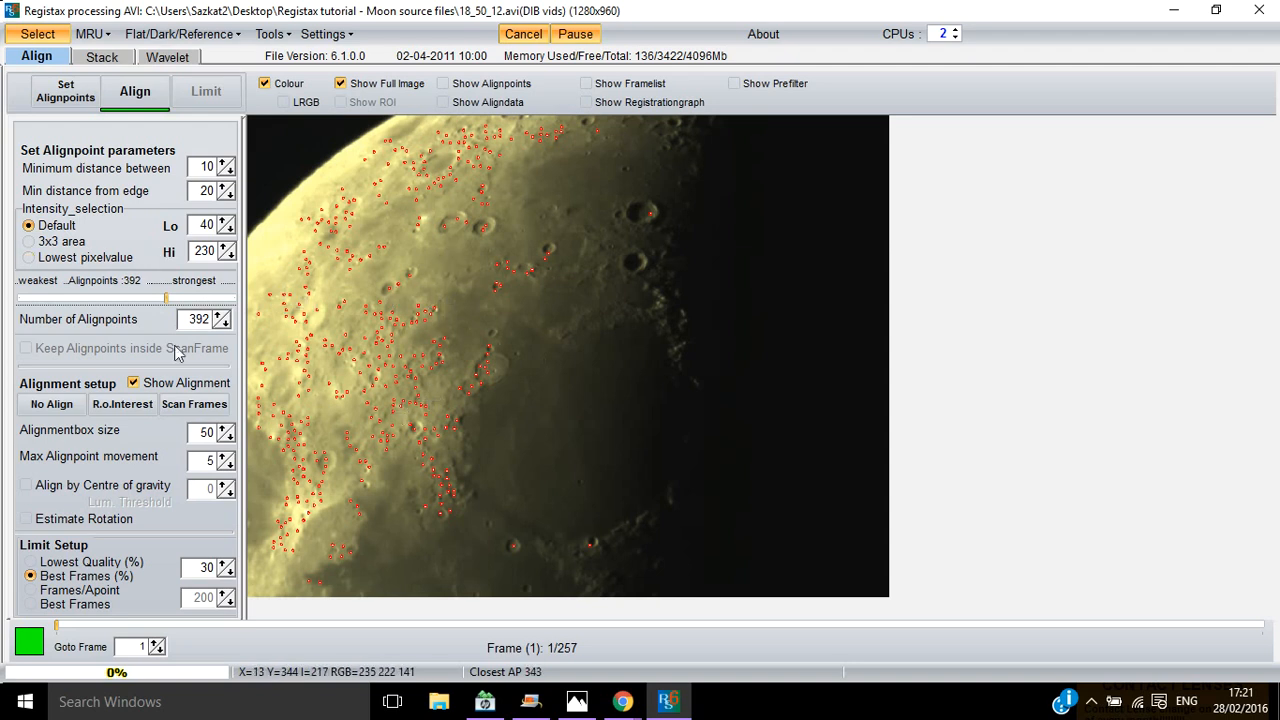
mouse_move(176, 244)
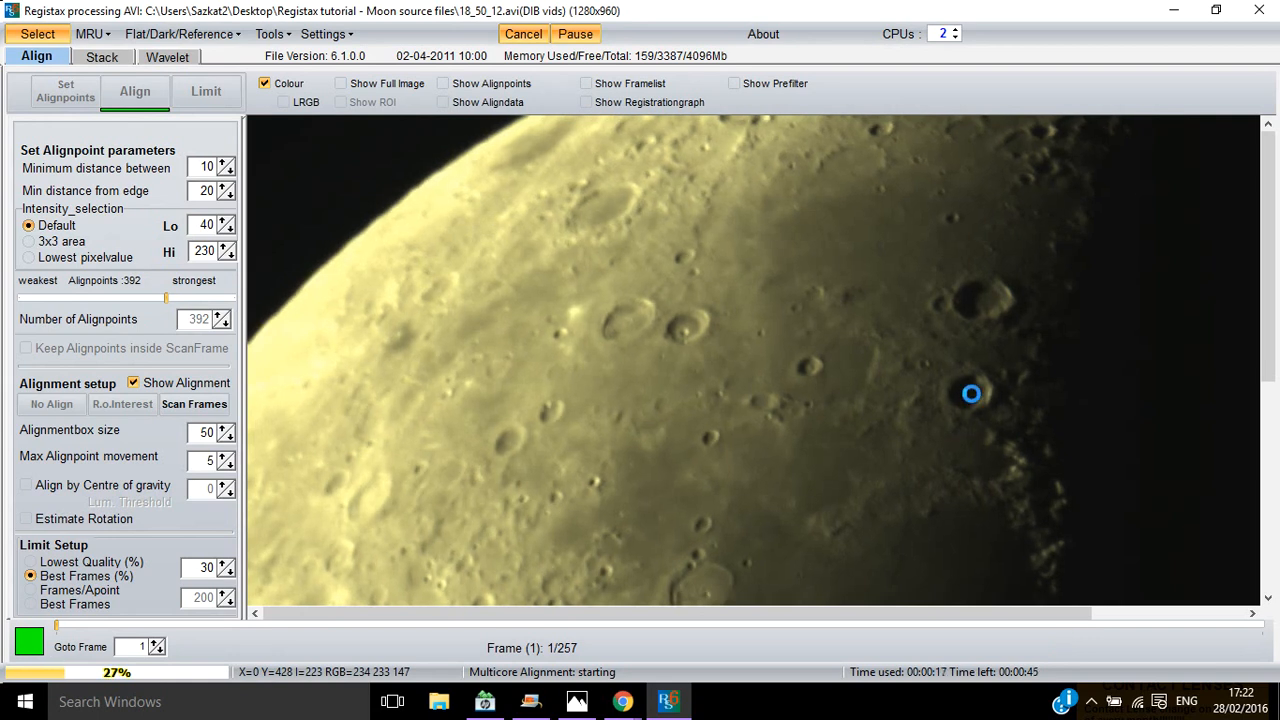
mouse_move(720, 306)
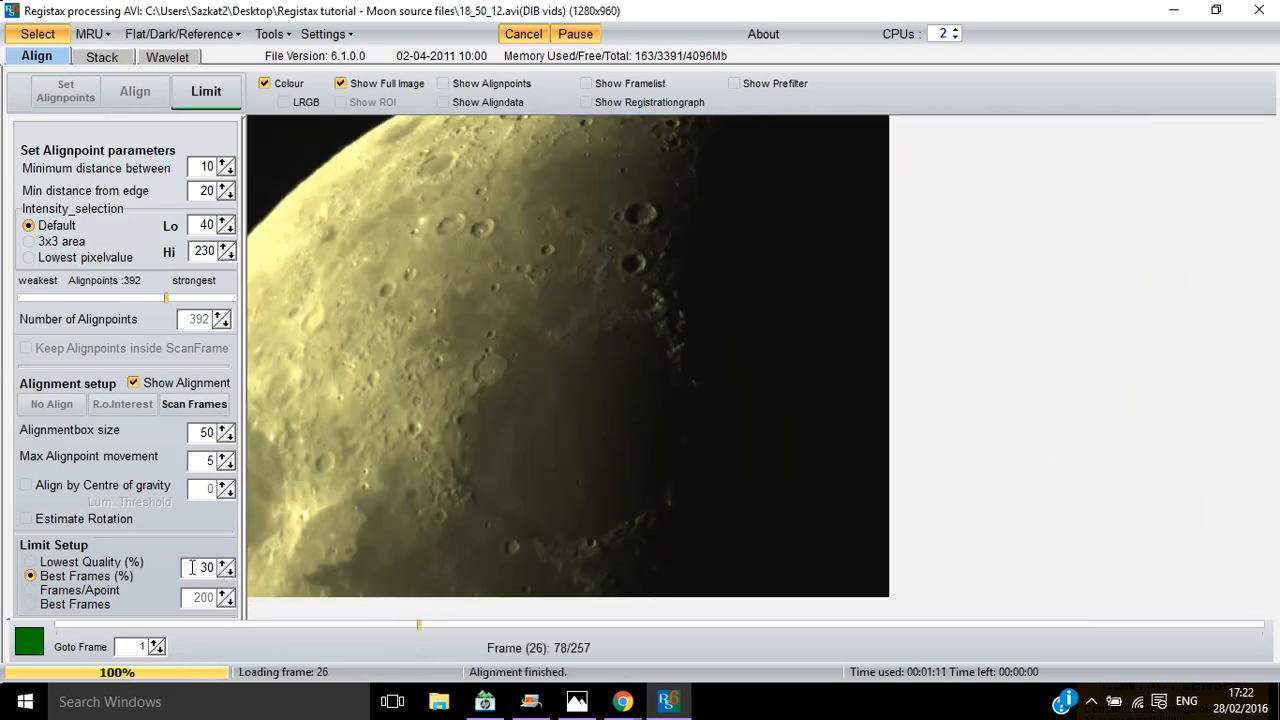
mouse_move(184, 532)
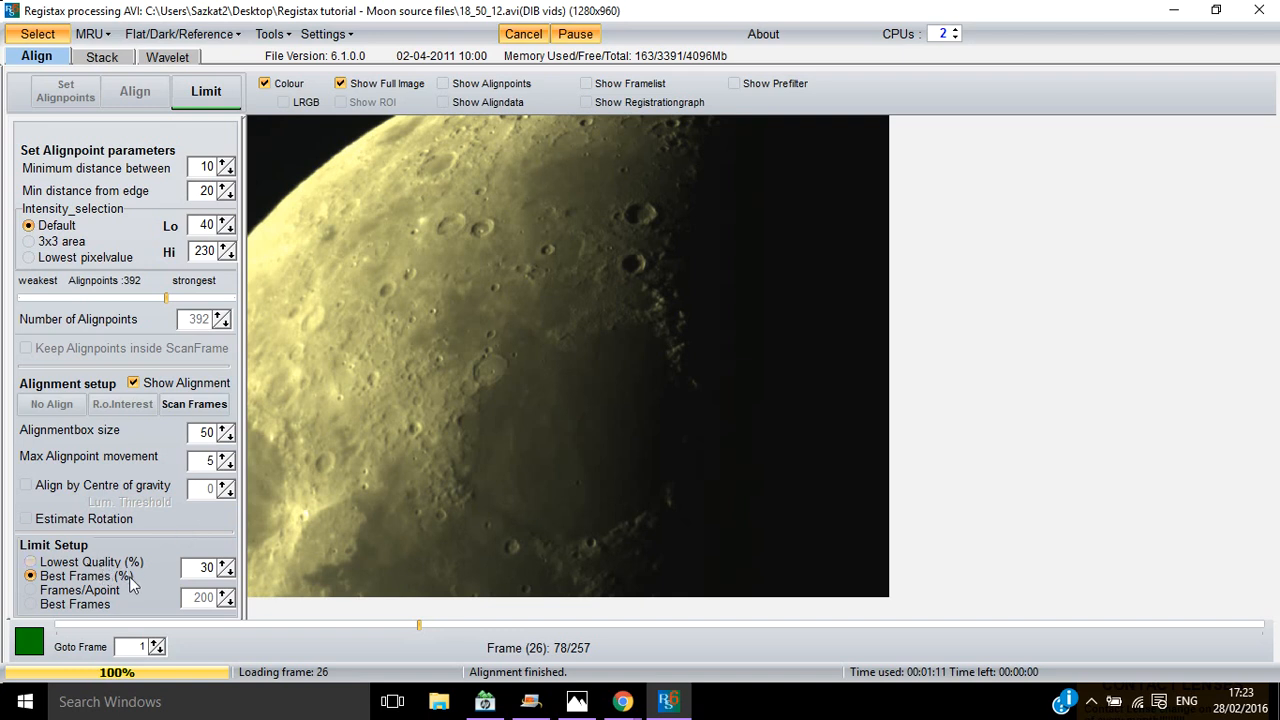
mouse_move(60, 590)
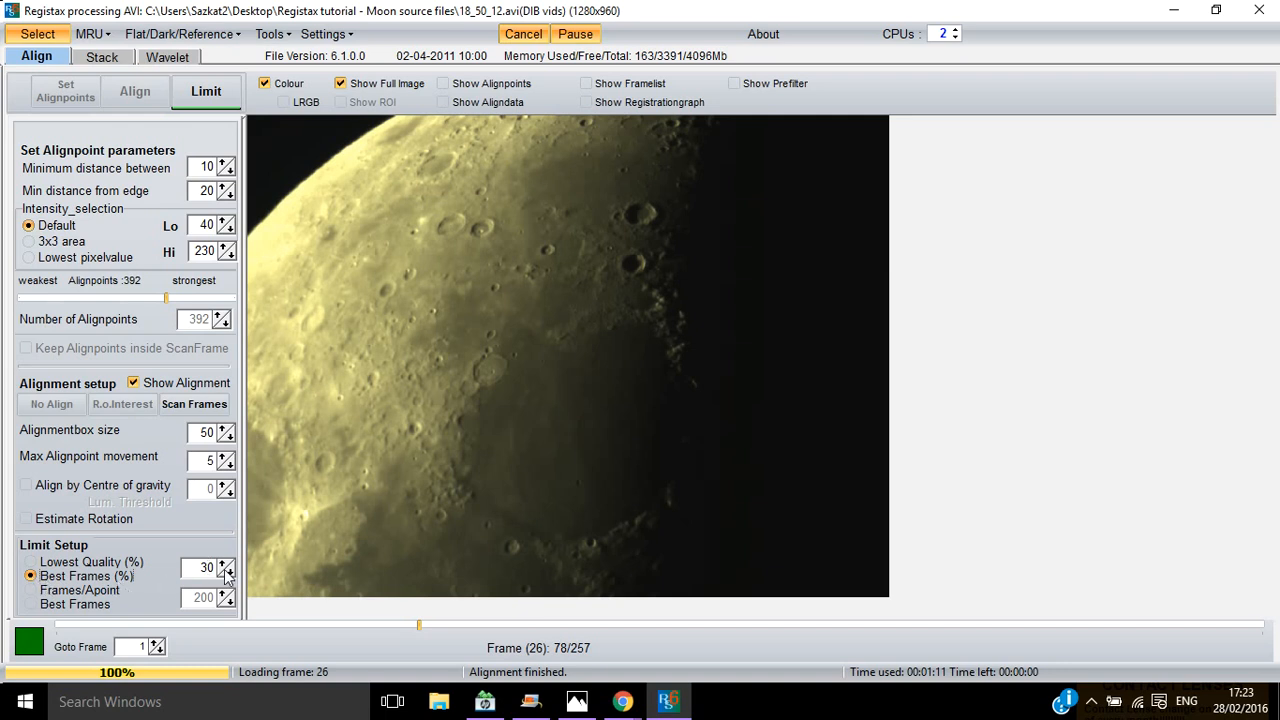
Limit the aligned video to the best frames and move to the Stack stage.
click(226, 572)
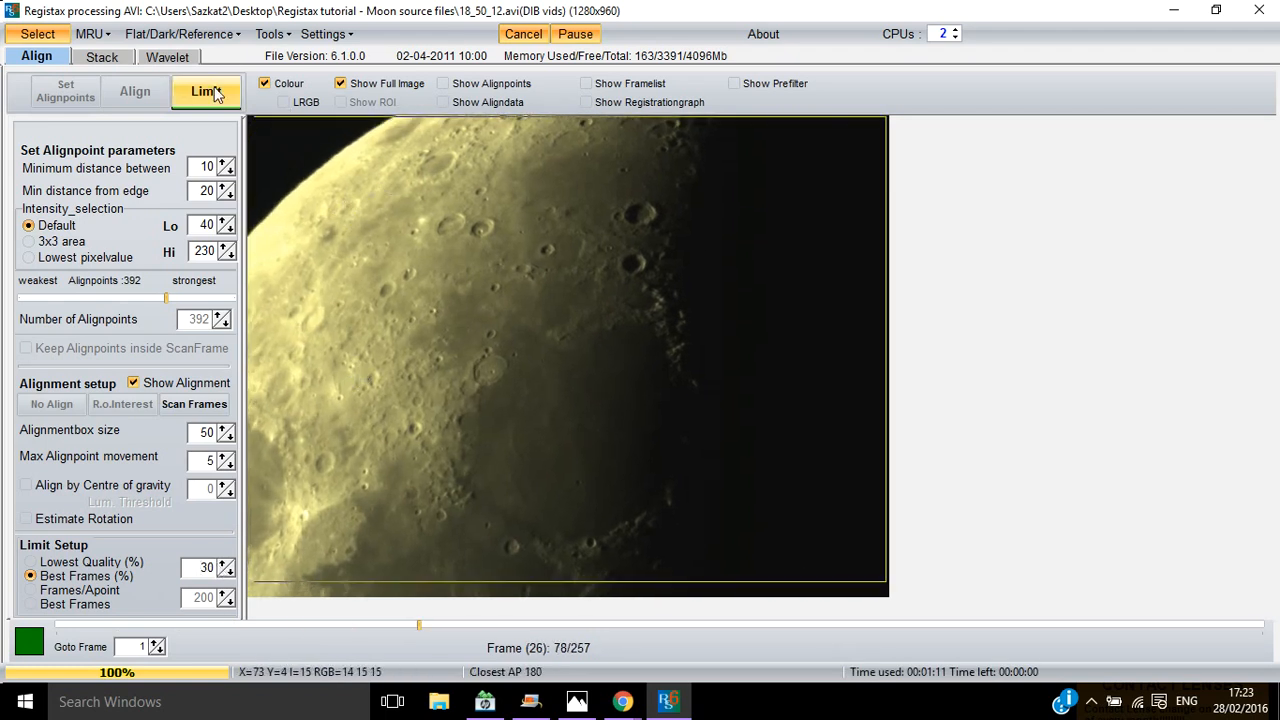
mouse_move(206, 92)
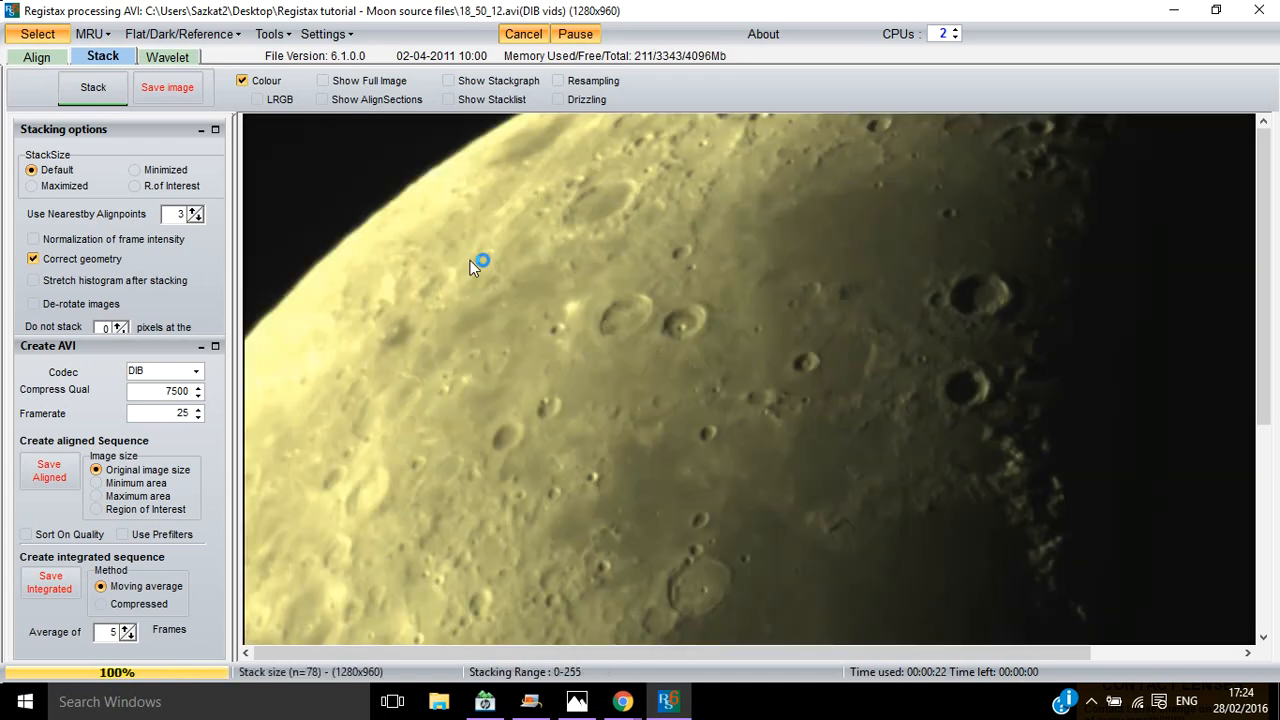
Show the whole 78-frame stacked moon image fitted in the view.
click(322, 80)
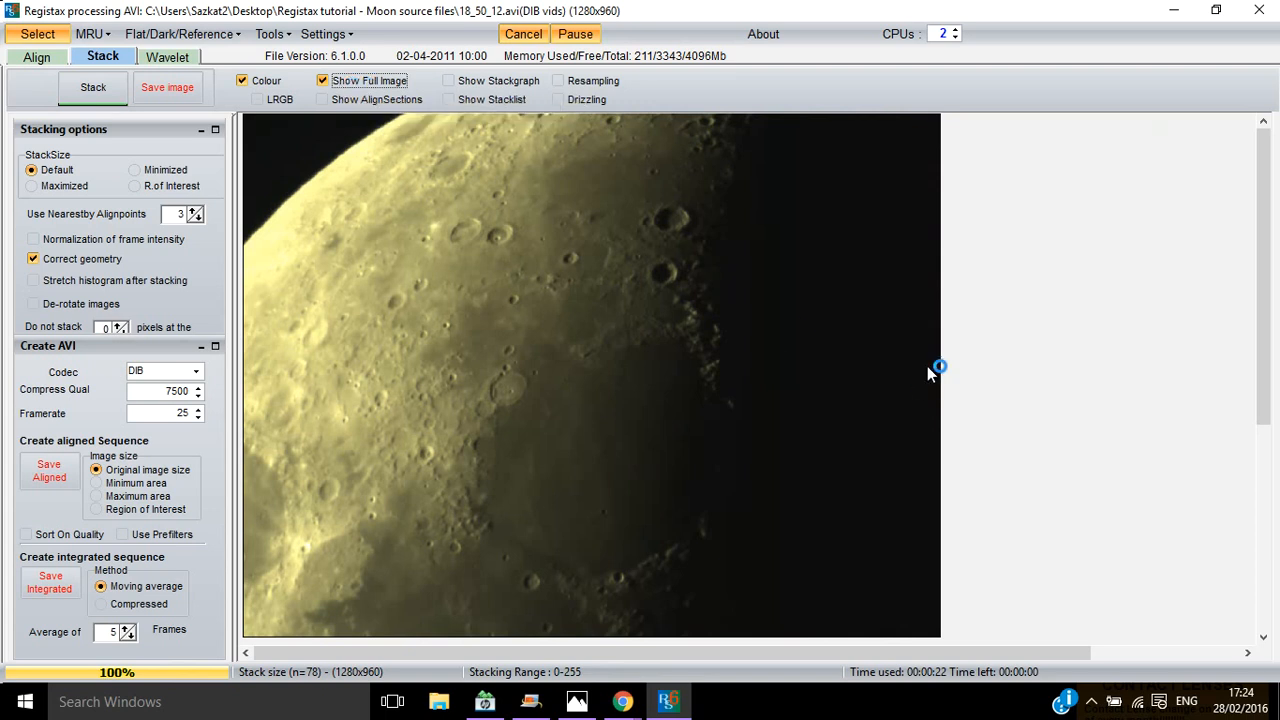
mouse_move(348, 192)
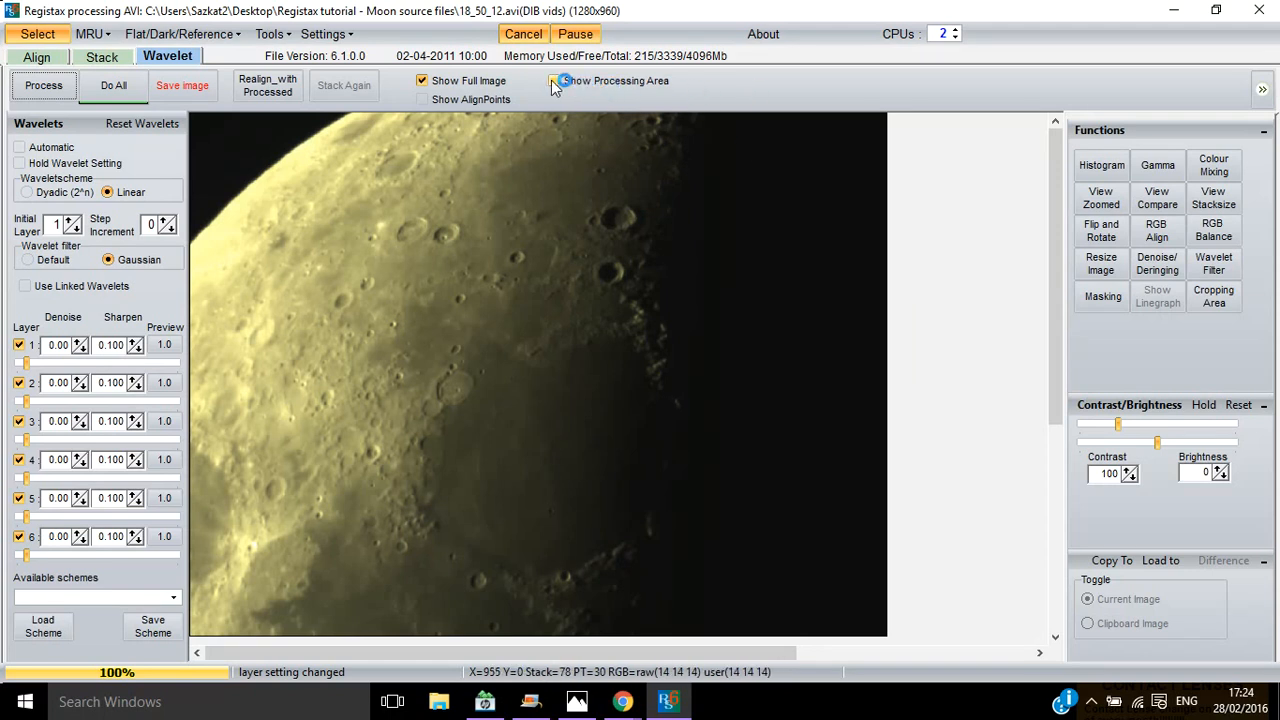
Enable Show Processing Area over the stacked moon image on the Wavelet page.
click(552, 80)
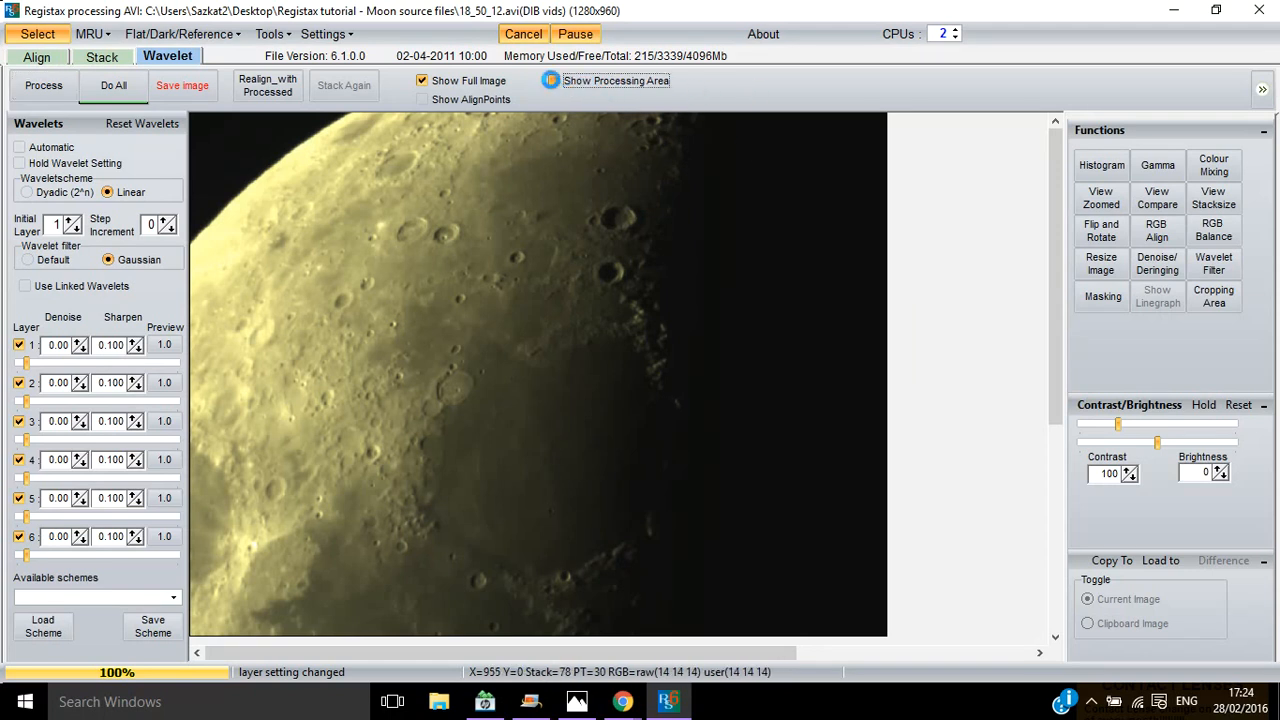
click(554, 80)
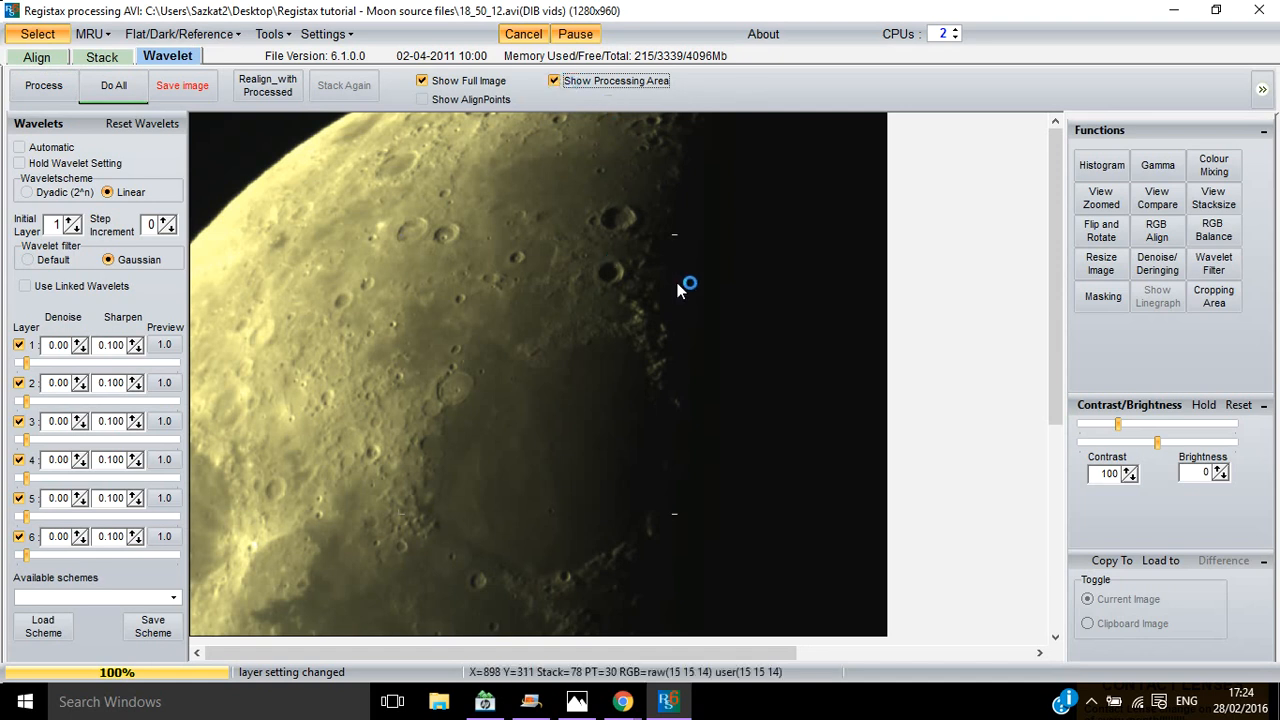
mouse_move(430, 490)
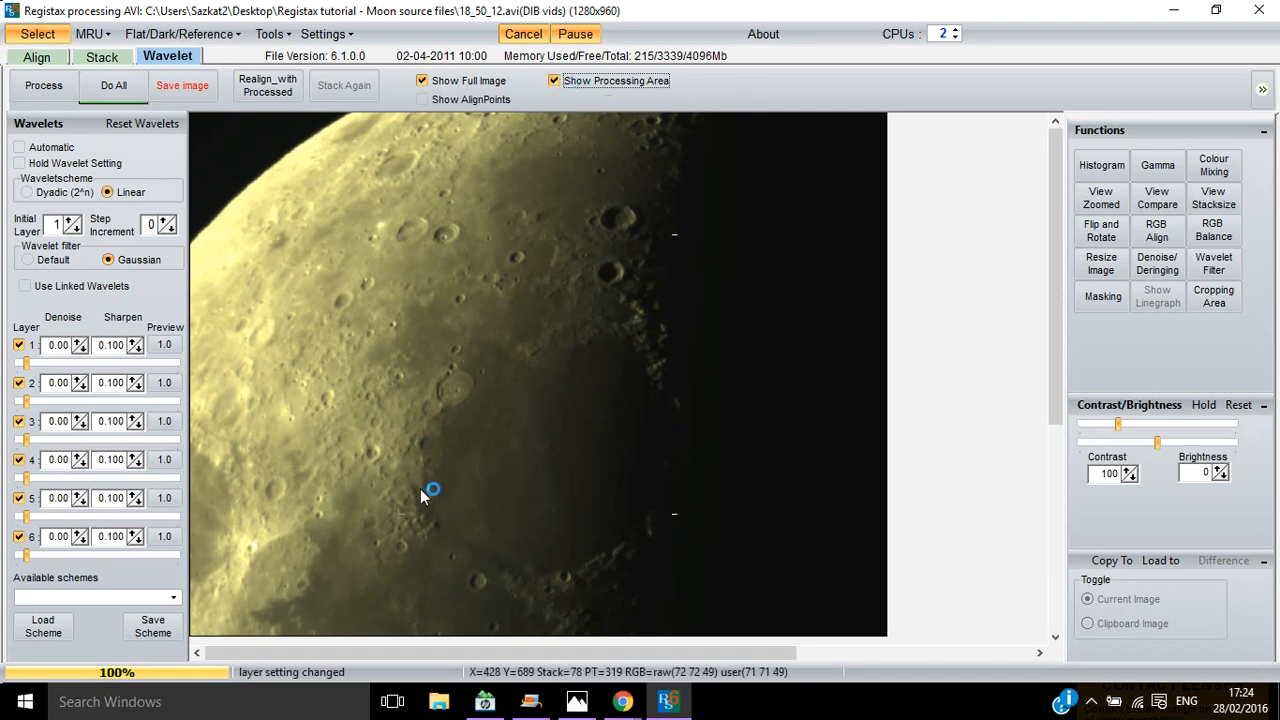
mouse_move(384, 300)
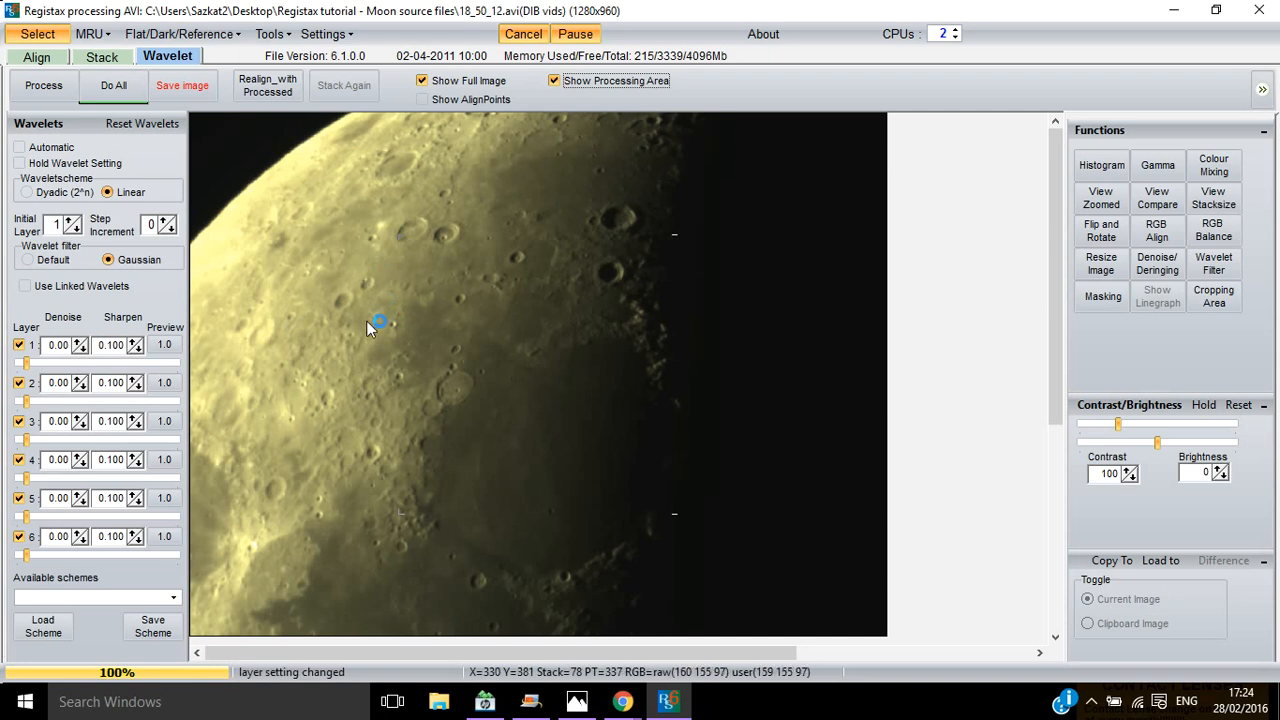
mouse_move(370, 372)
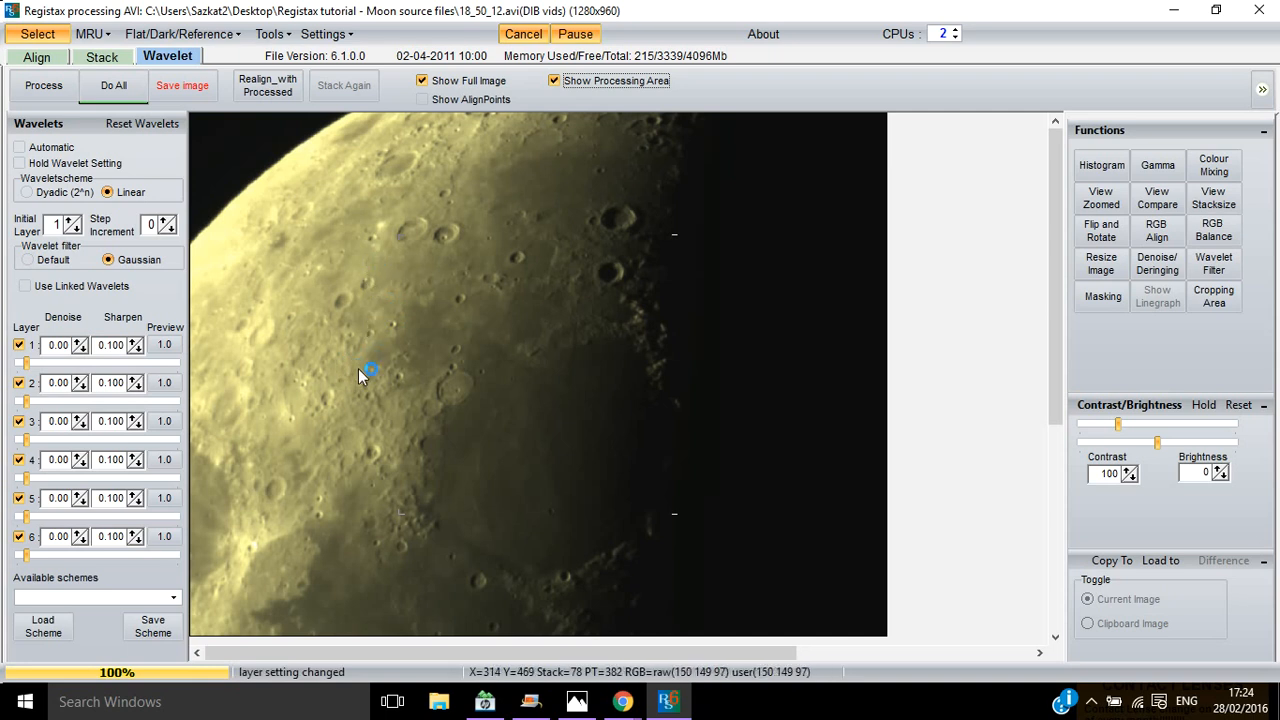
mouse_move(376, 372)
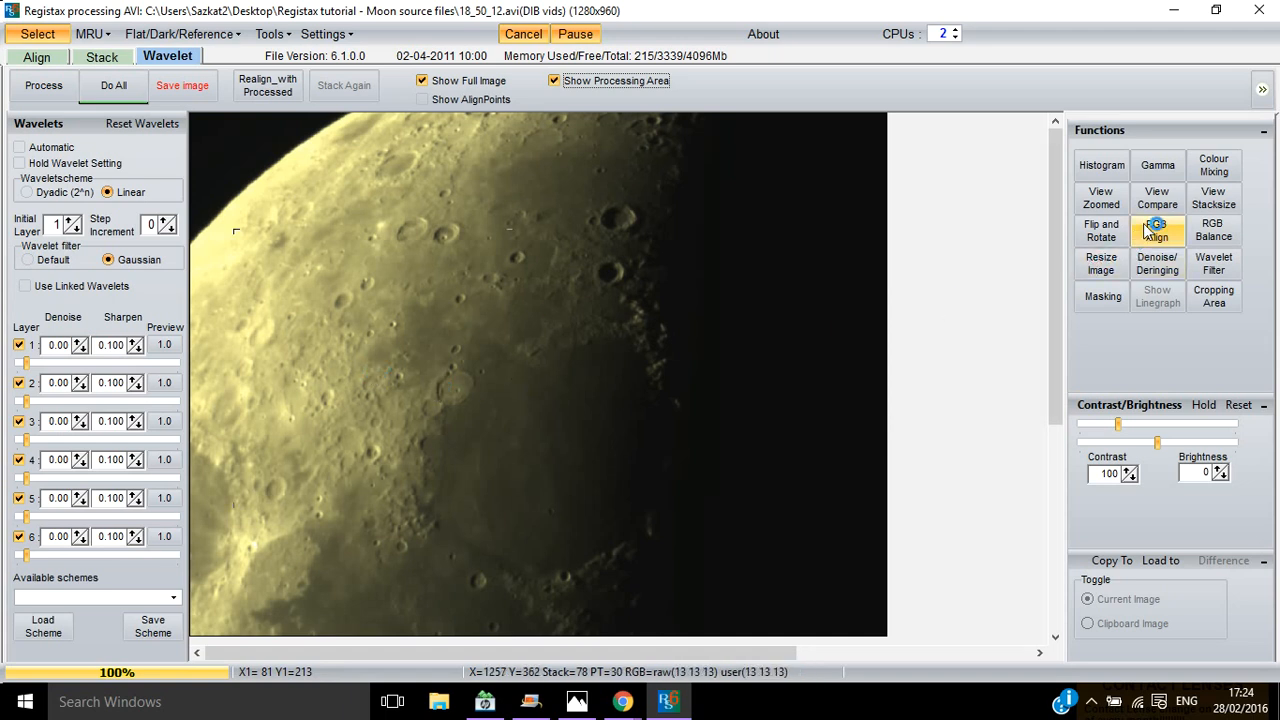
mouse_move(1100, 200)
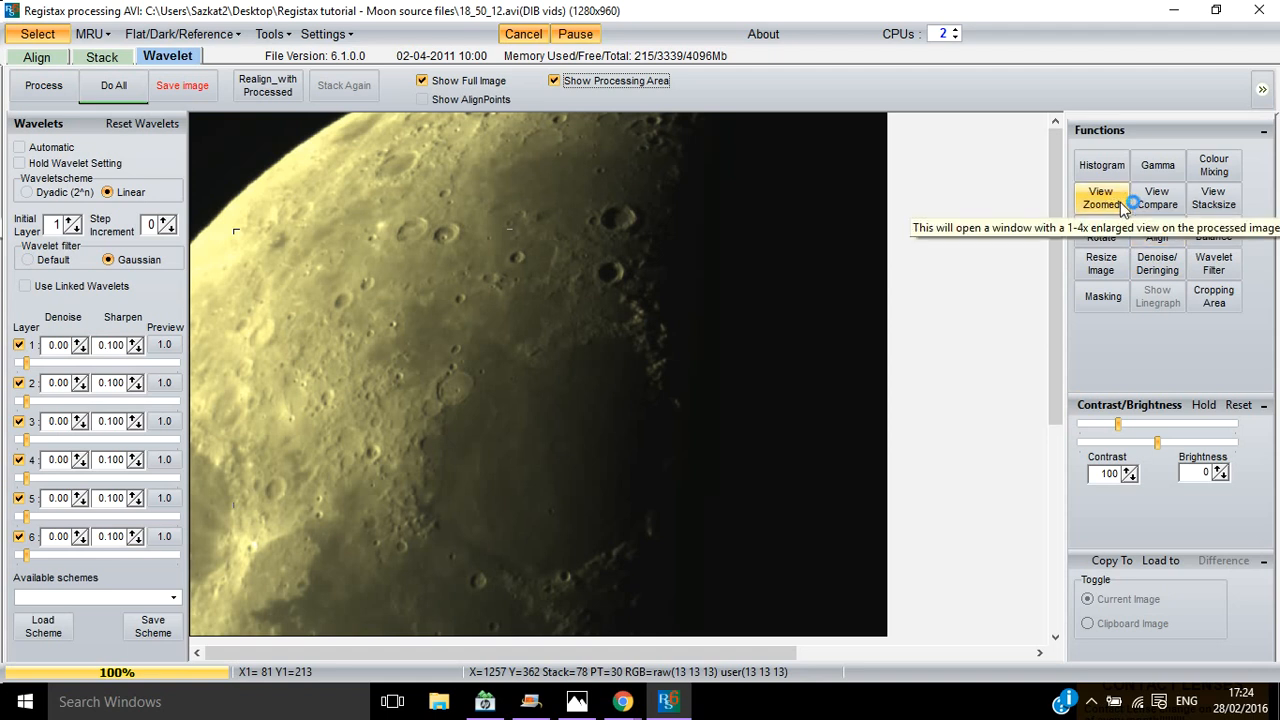
Centre the 2x zoom preview on a crater of the stacked moon image.
click(1100, 198)
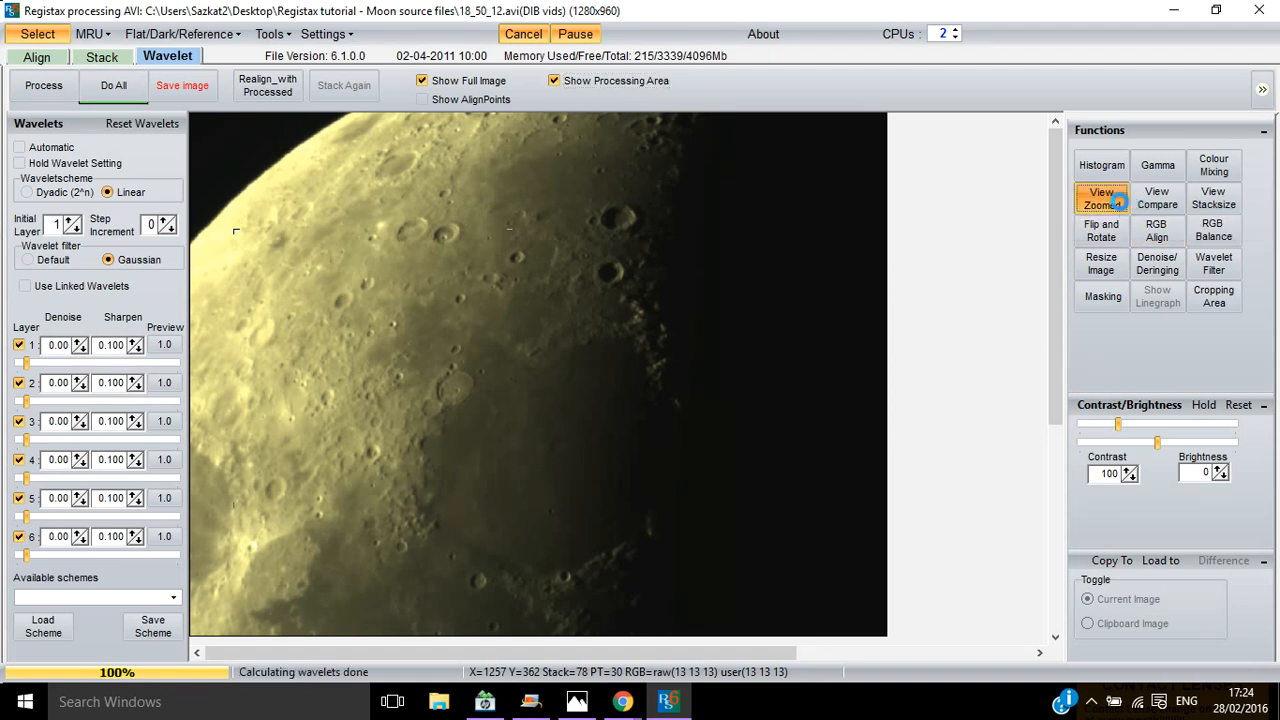
click(1100, 198)
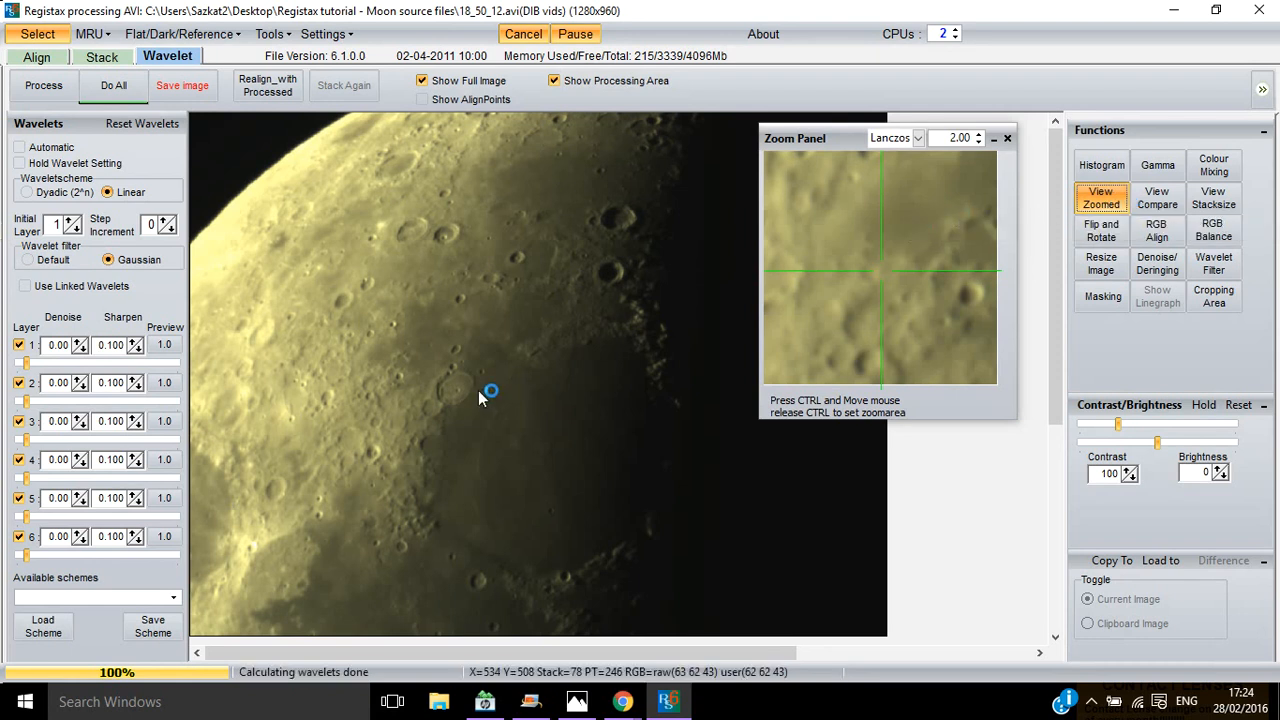
mouse_move(476, 376)
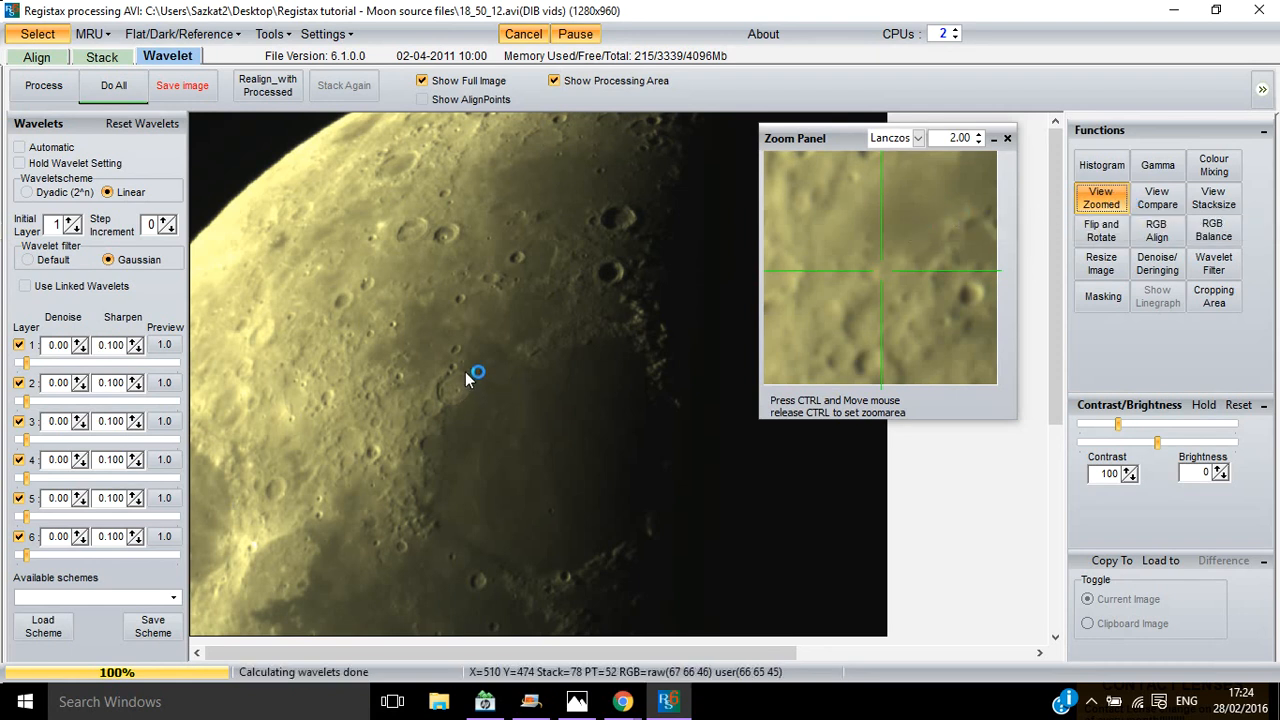
mouse_move(452, 372)
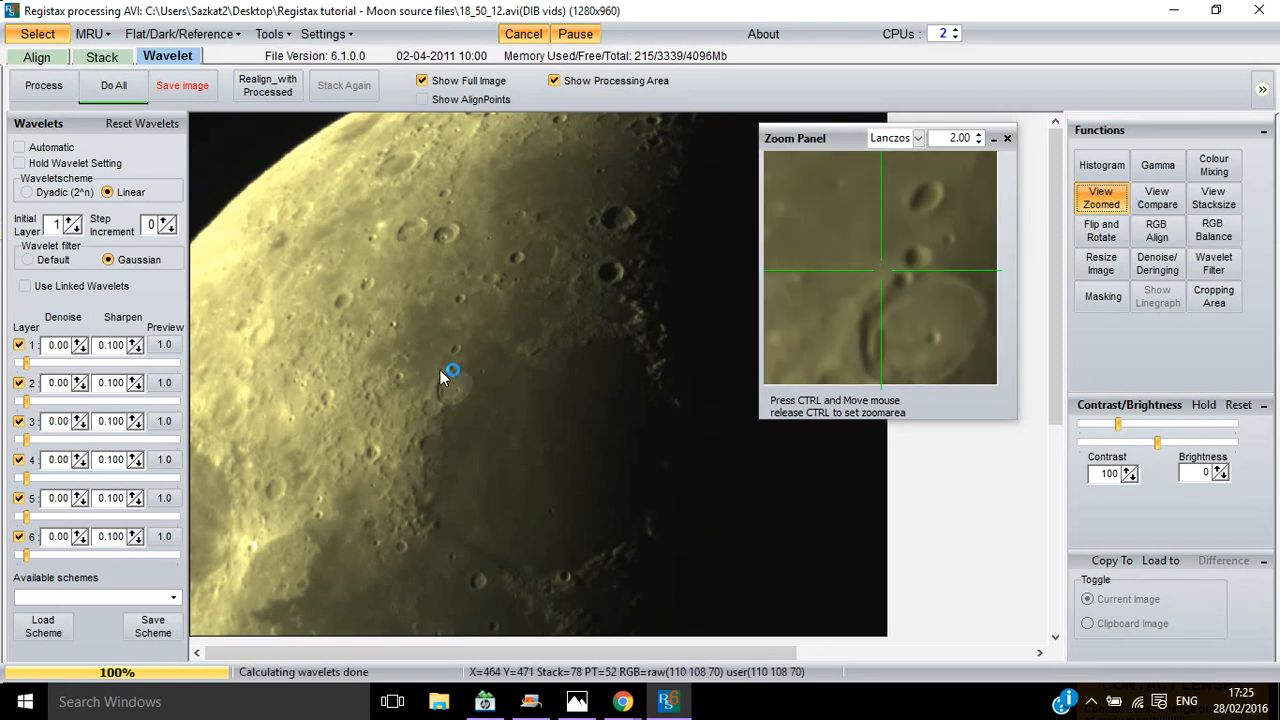
mouse_move(452, 380)
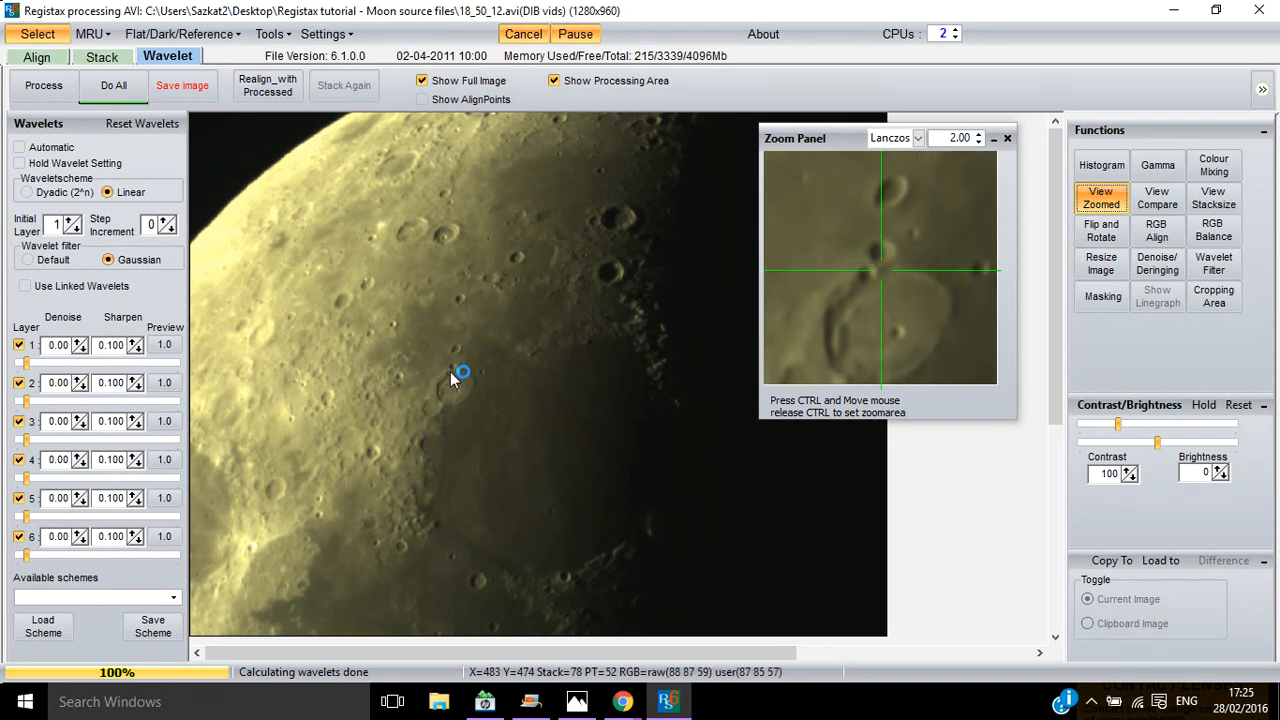
mouse_move(504, 296)
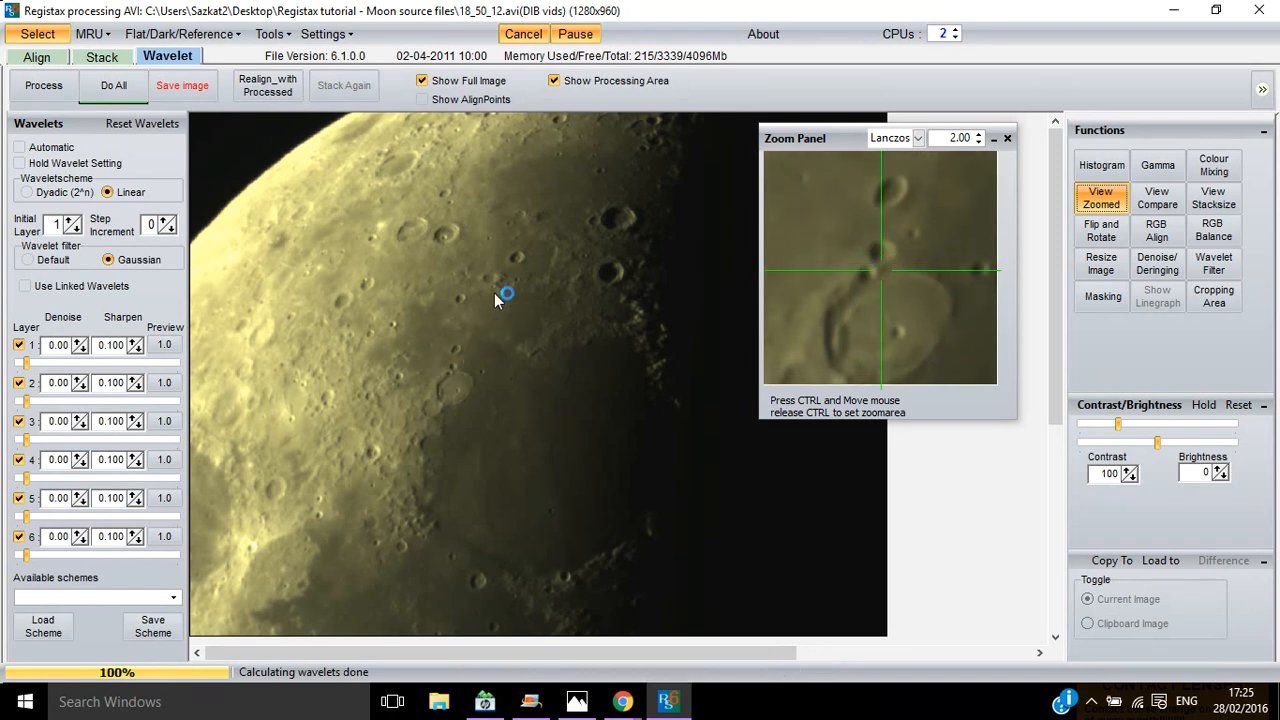
mouse_move(432, 318)
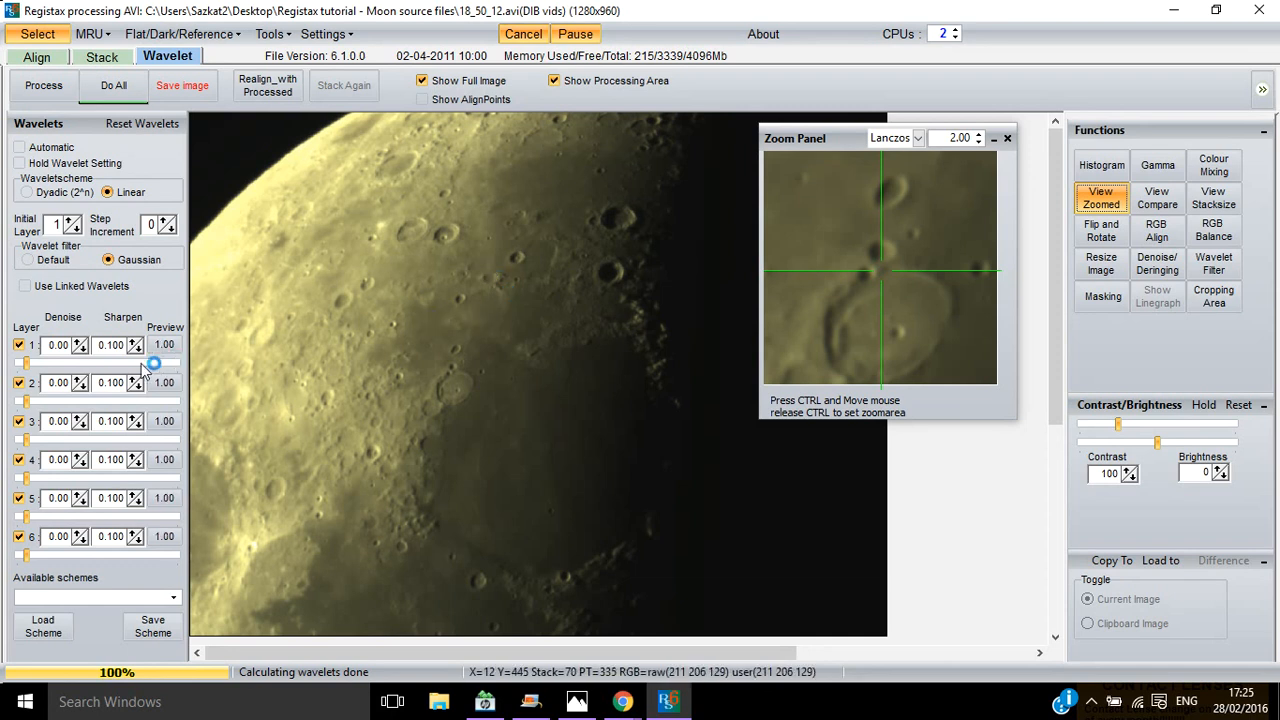
mouse_move(128, 572)
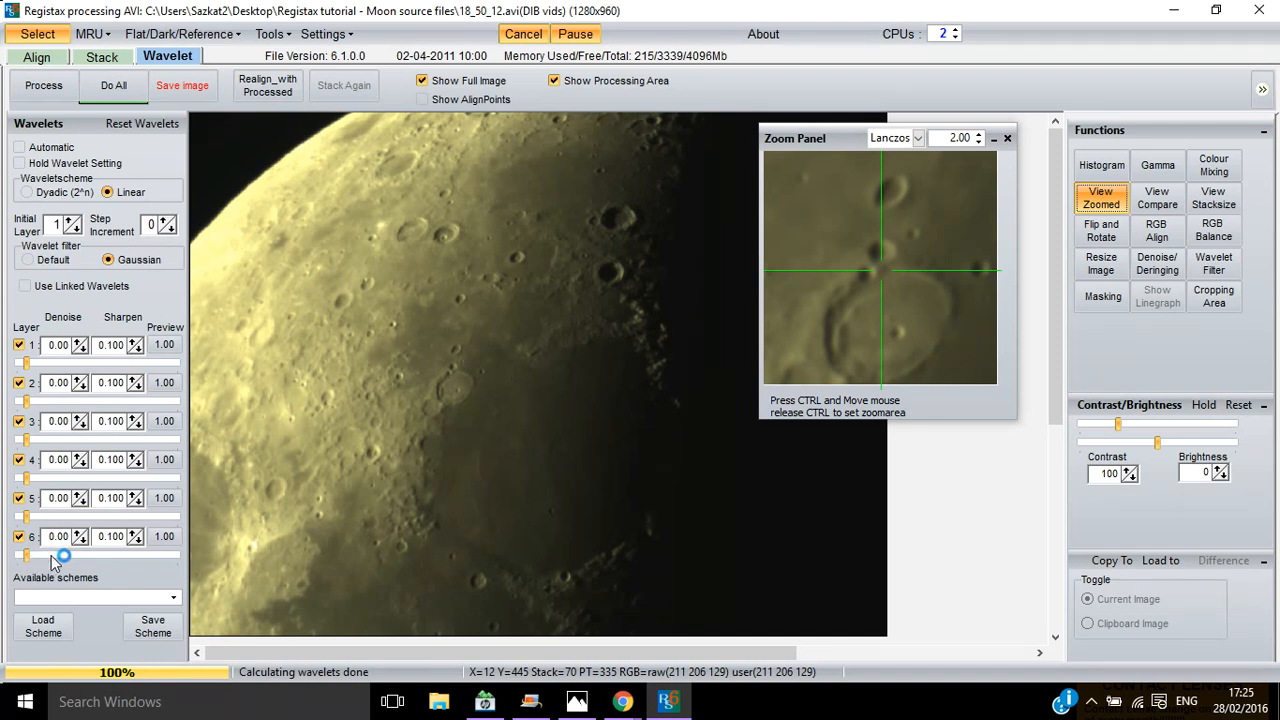
mouse_move(62, 556)
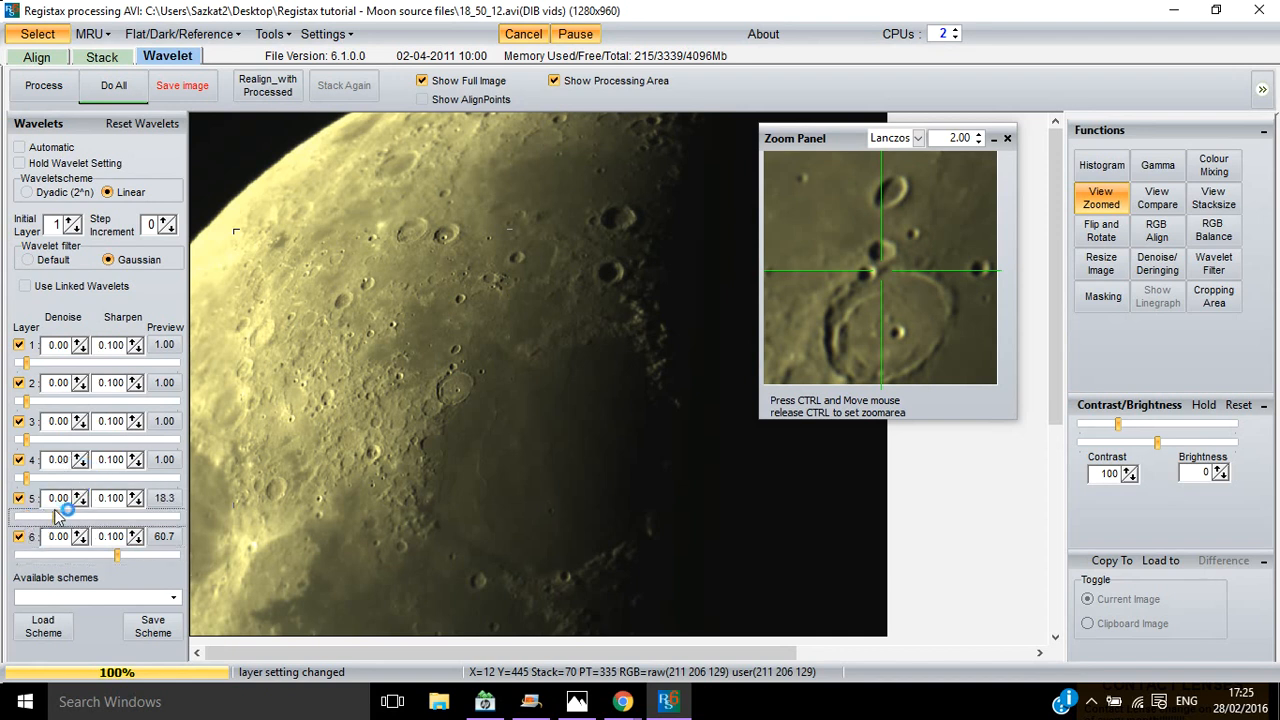
Raise the sharpening of wavelet layers 5, 4, 3, 2 and 1 to progressively smaller boosts.
drag(64, 518, 112, 518)
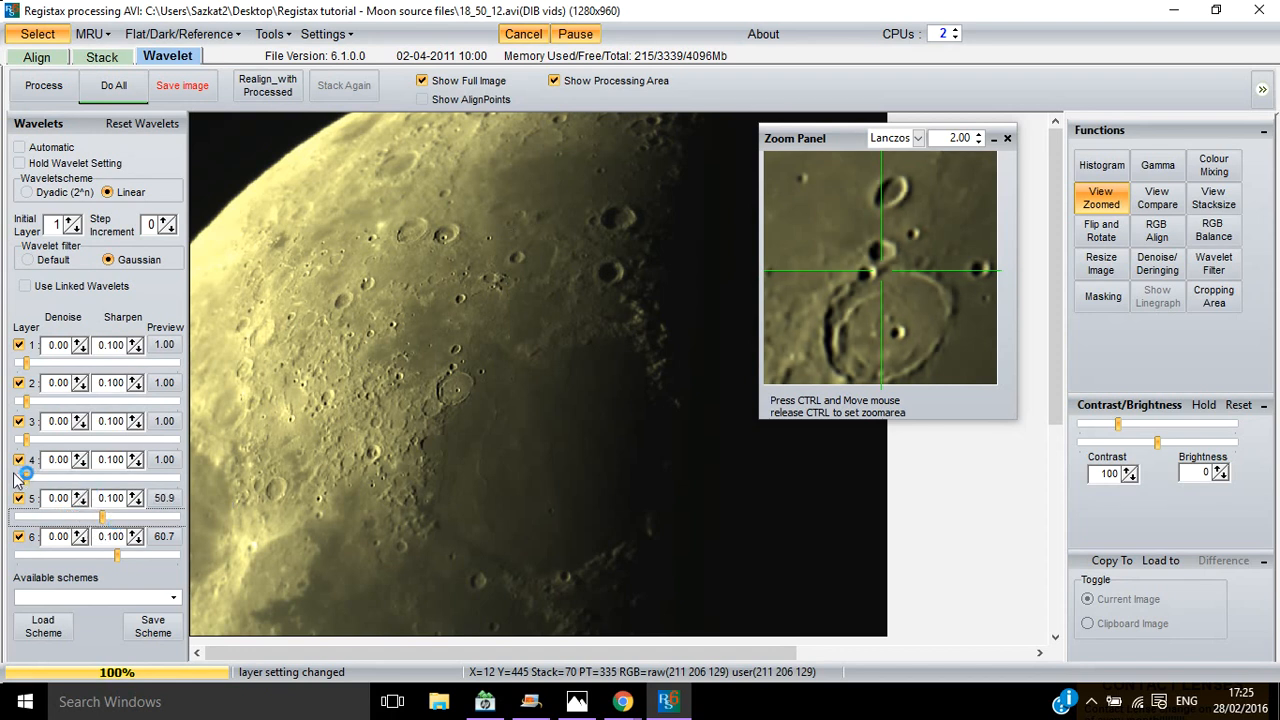
drag(20, 472, 70, 480)
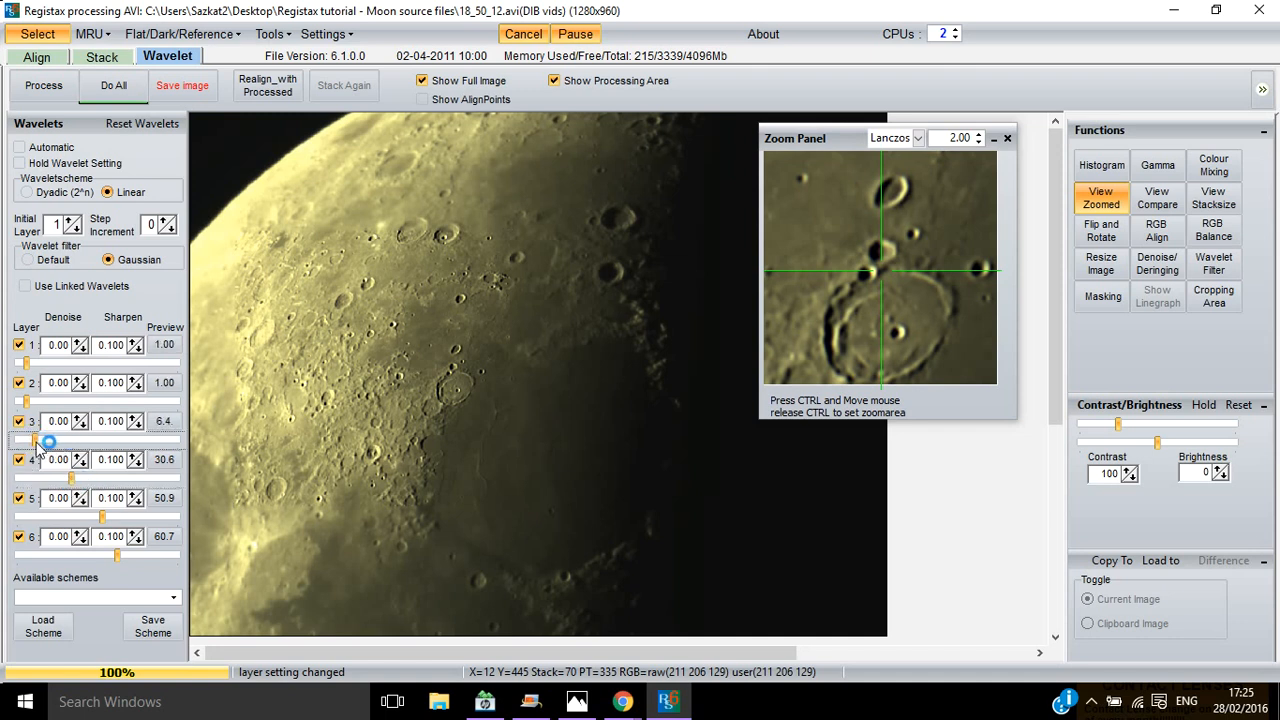
drag(48, 442, 90, 442)
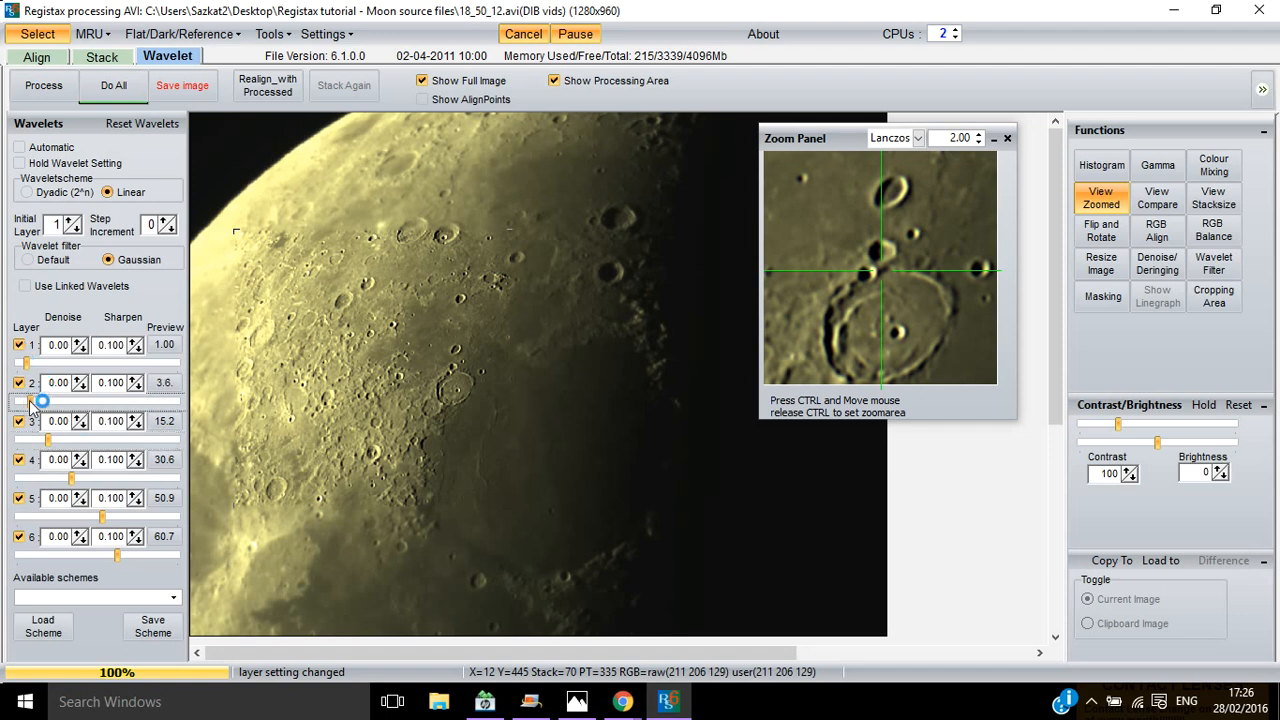
drag(42, 400, 32, 400)
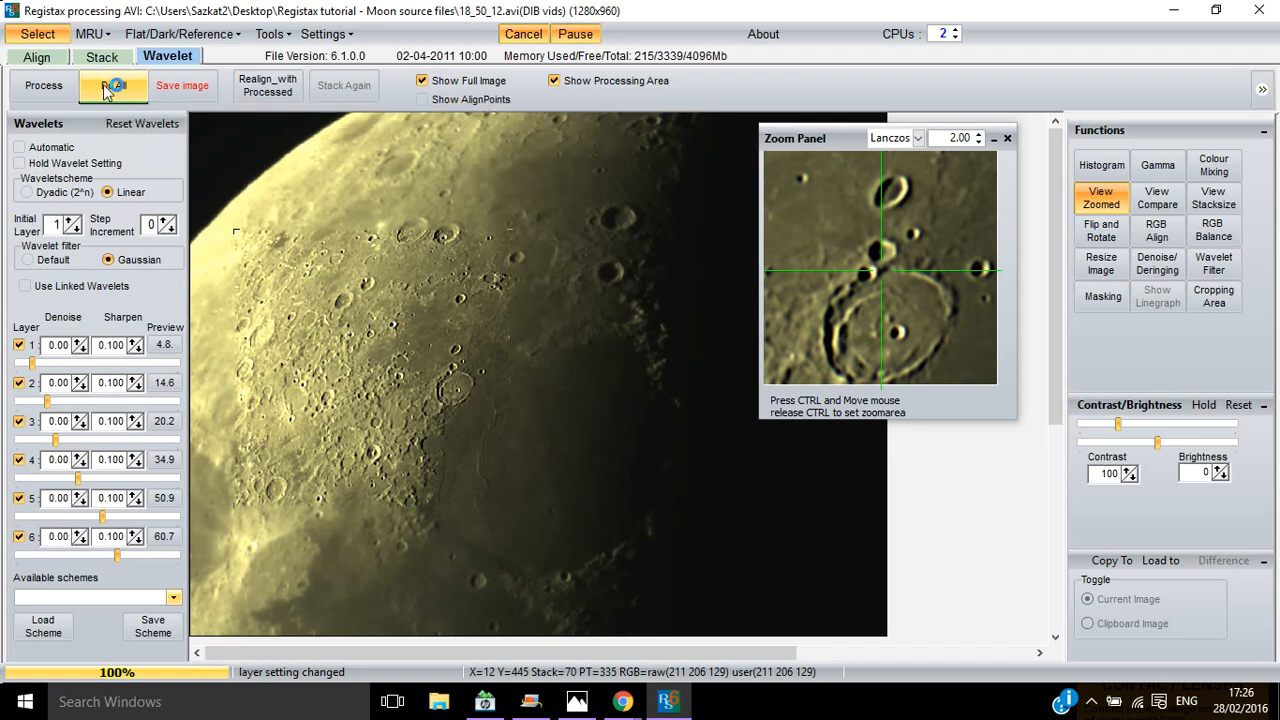
Apply the wavelet sharpening to the whole moon image with Do All.
click(112, 86)
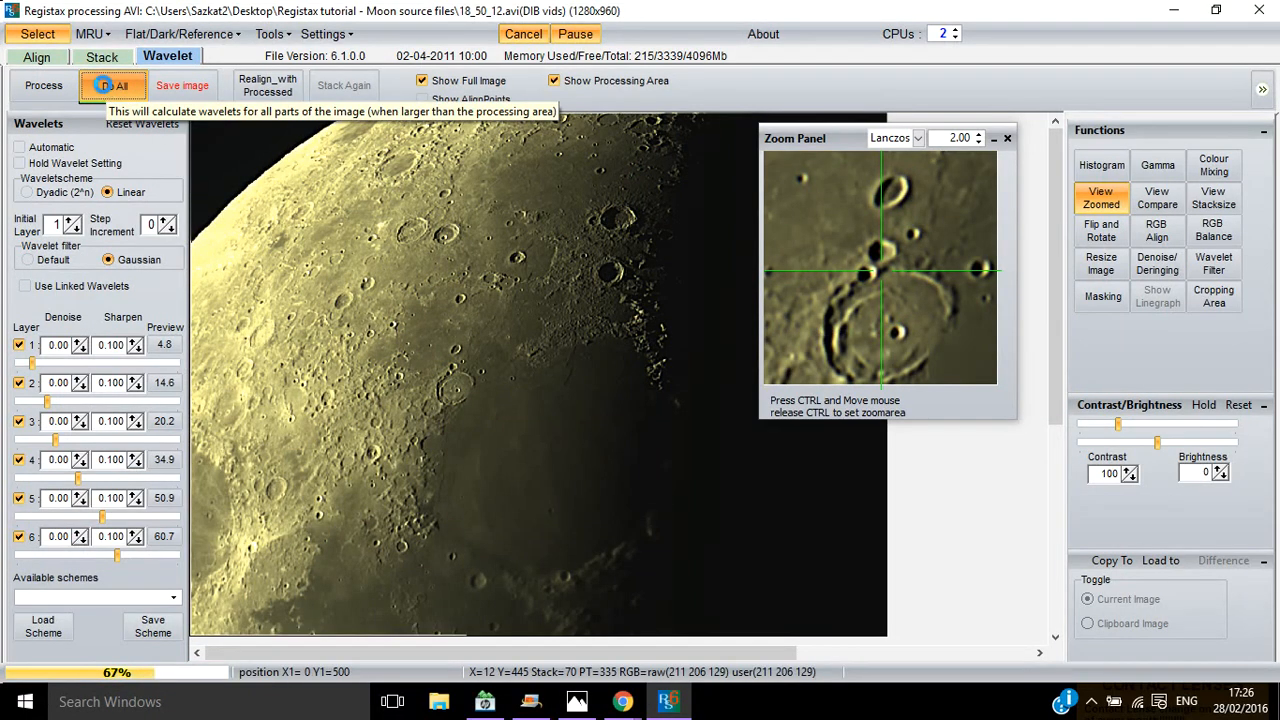
click(112, 84)
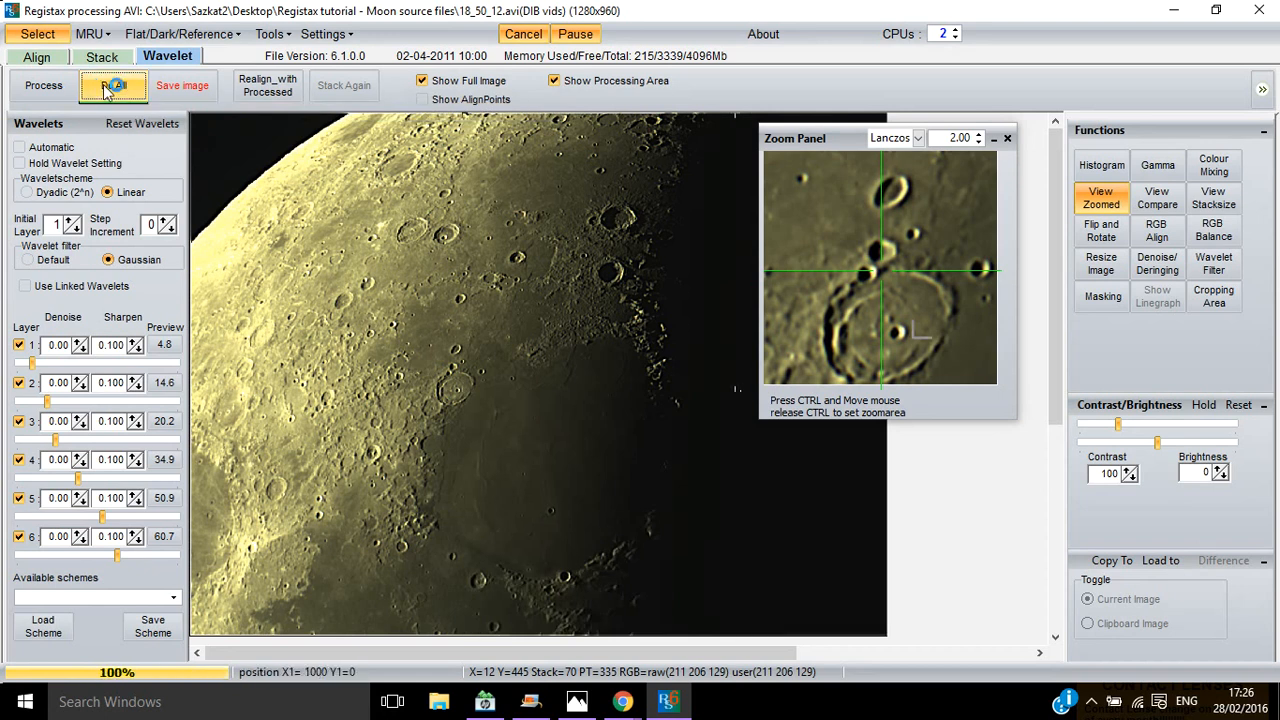
click(112, 84)
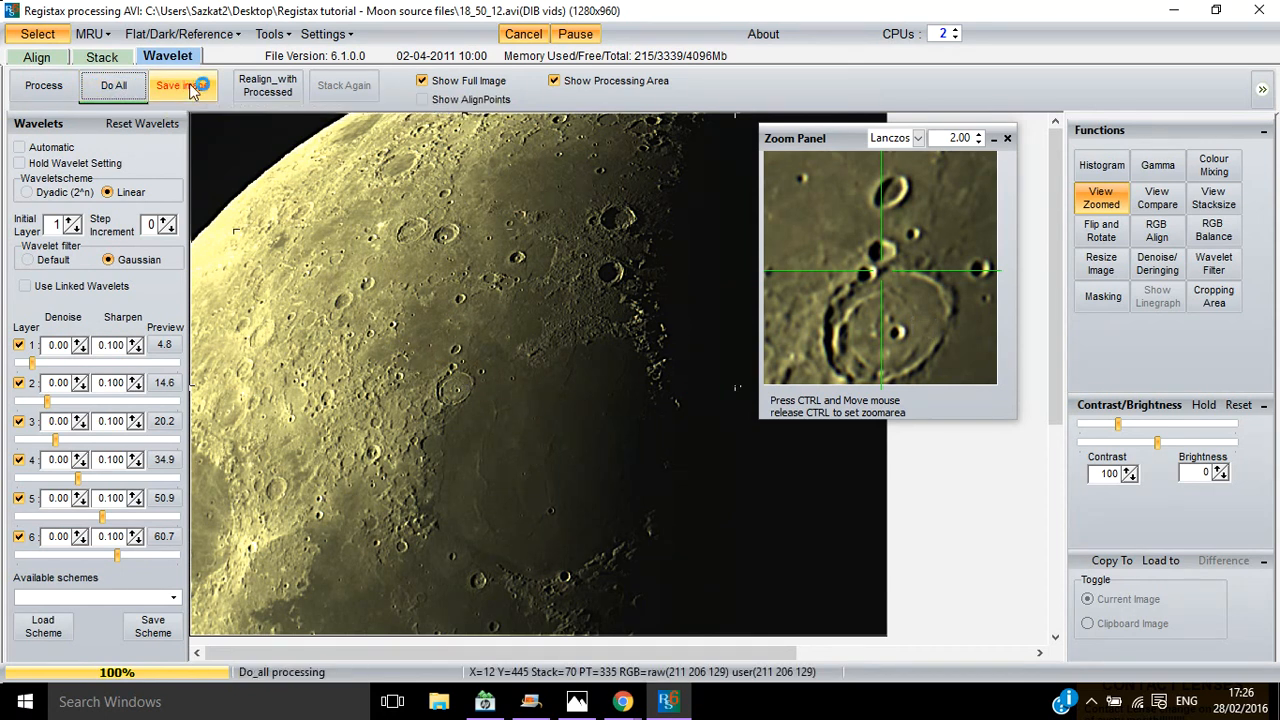
Save the sharpened image as a JPEG named 'moon' in the source-files folder.
click(178, 84)
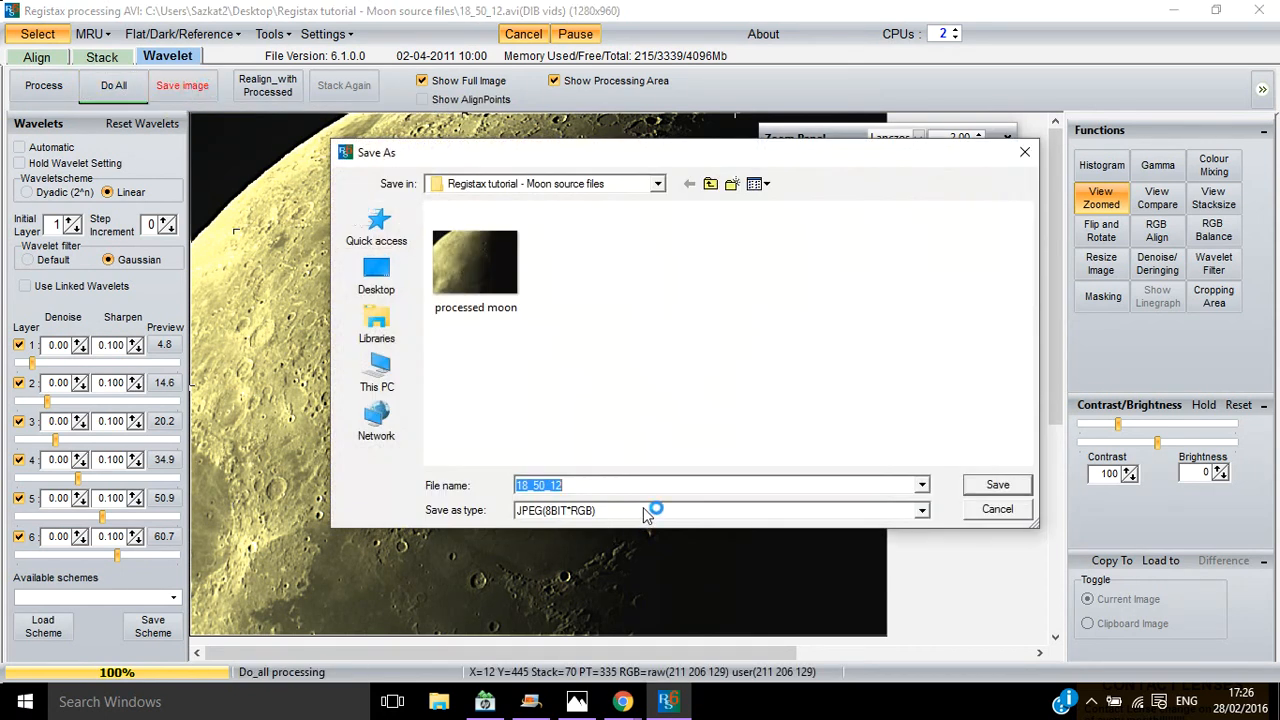
click(918, 510)
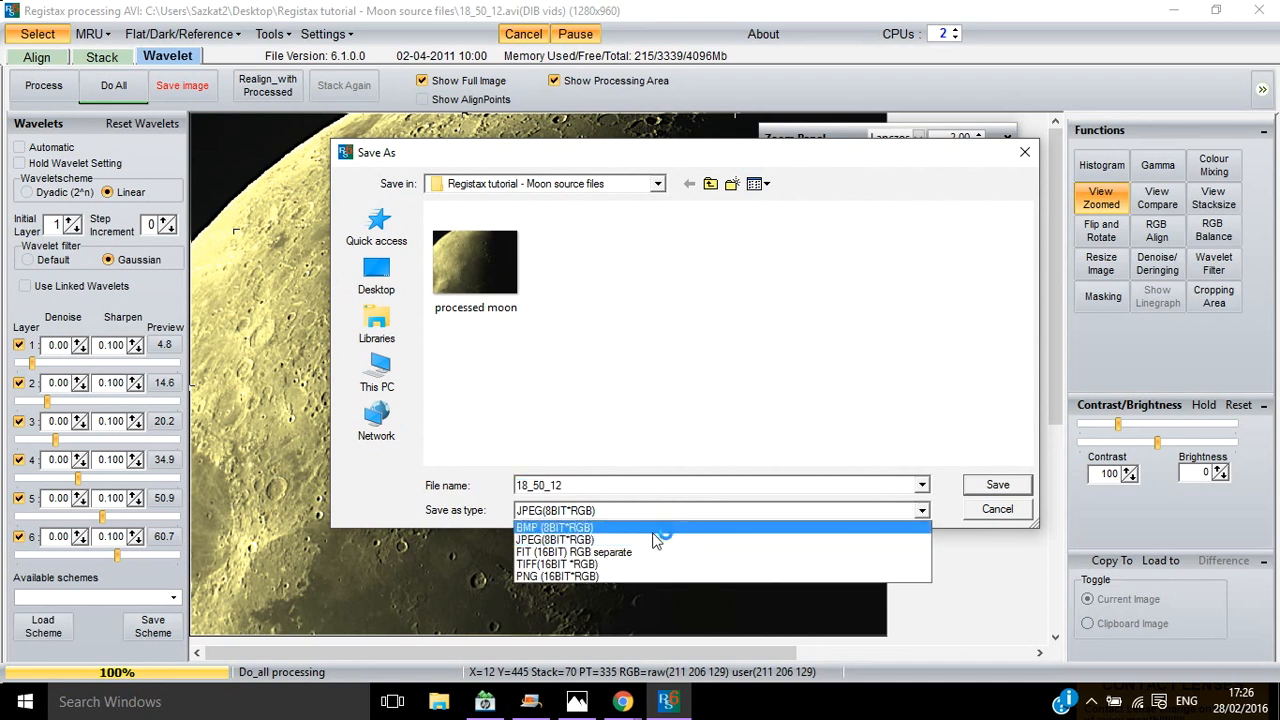
mouse_move(680, 552)
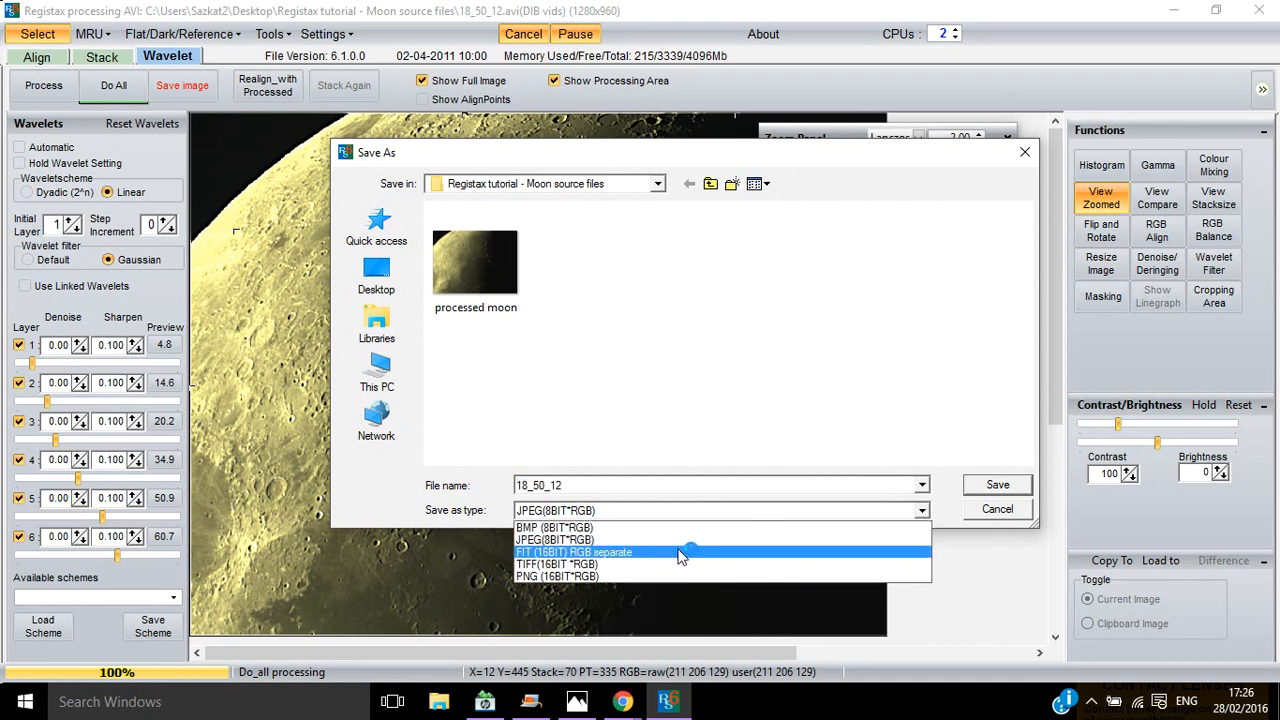
mouse_move(728, 528)
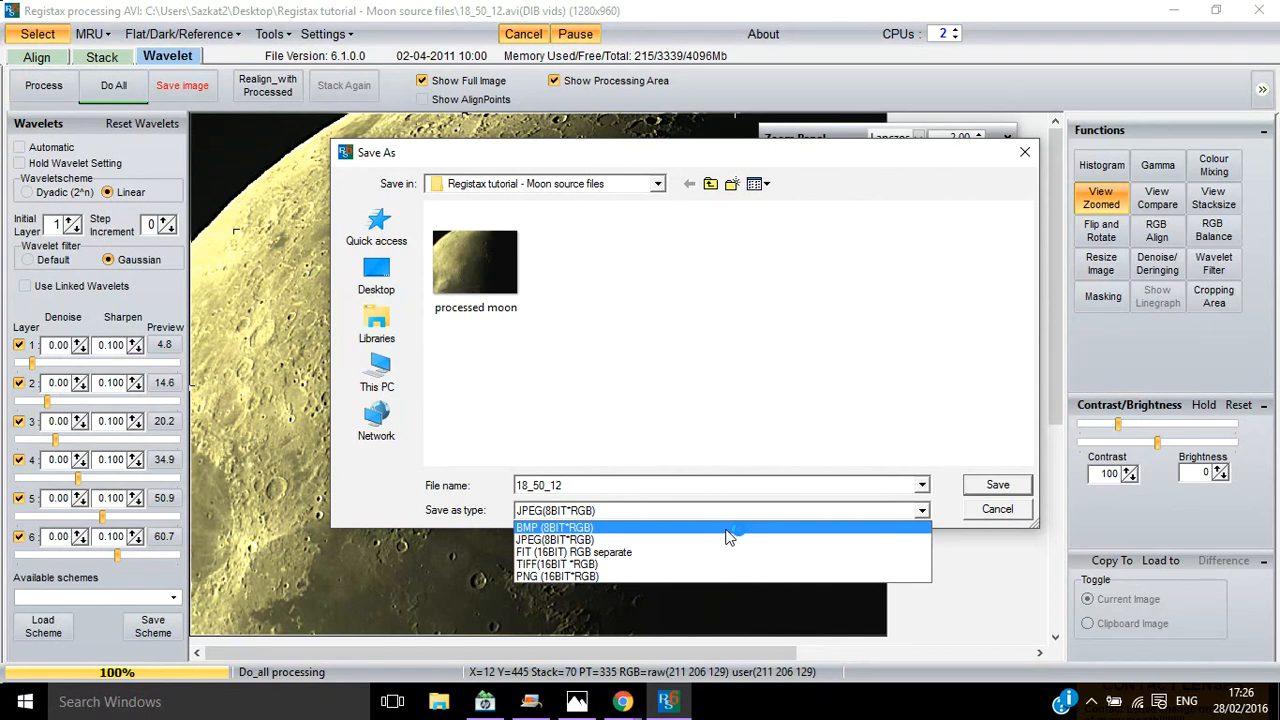
mouse_move(730, 540)
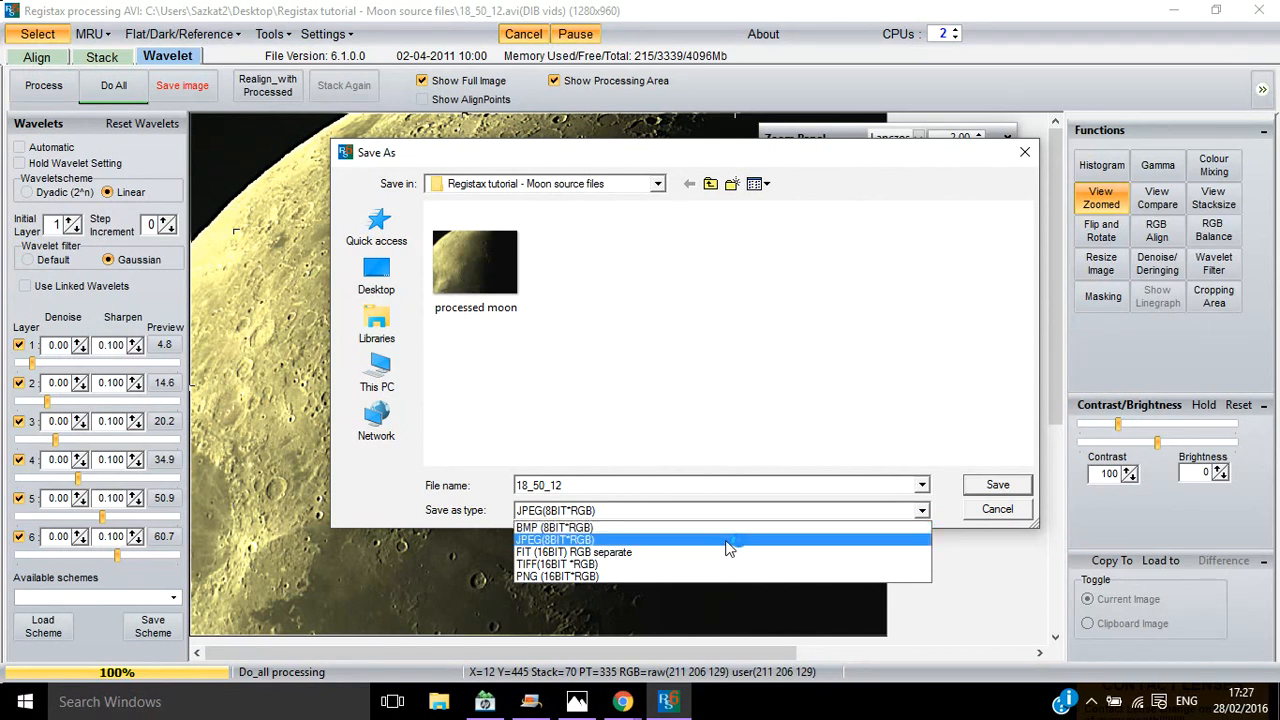
mouse_move(610, 540)
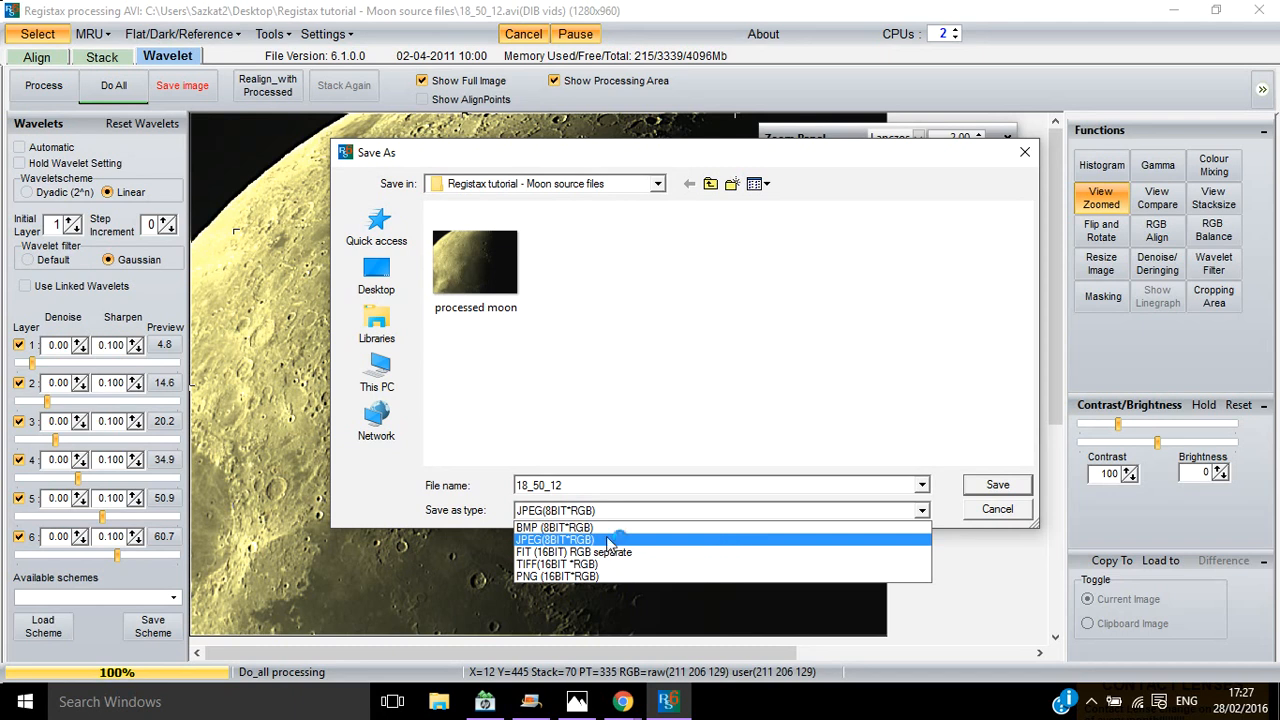
mouse_move(576, 540)
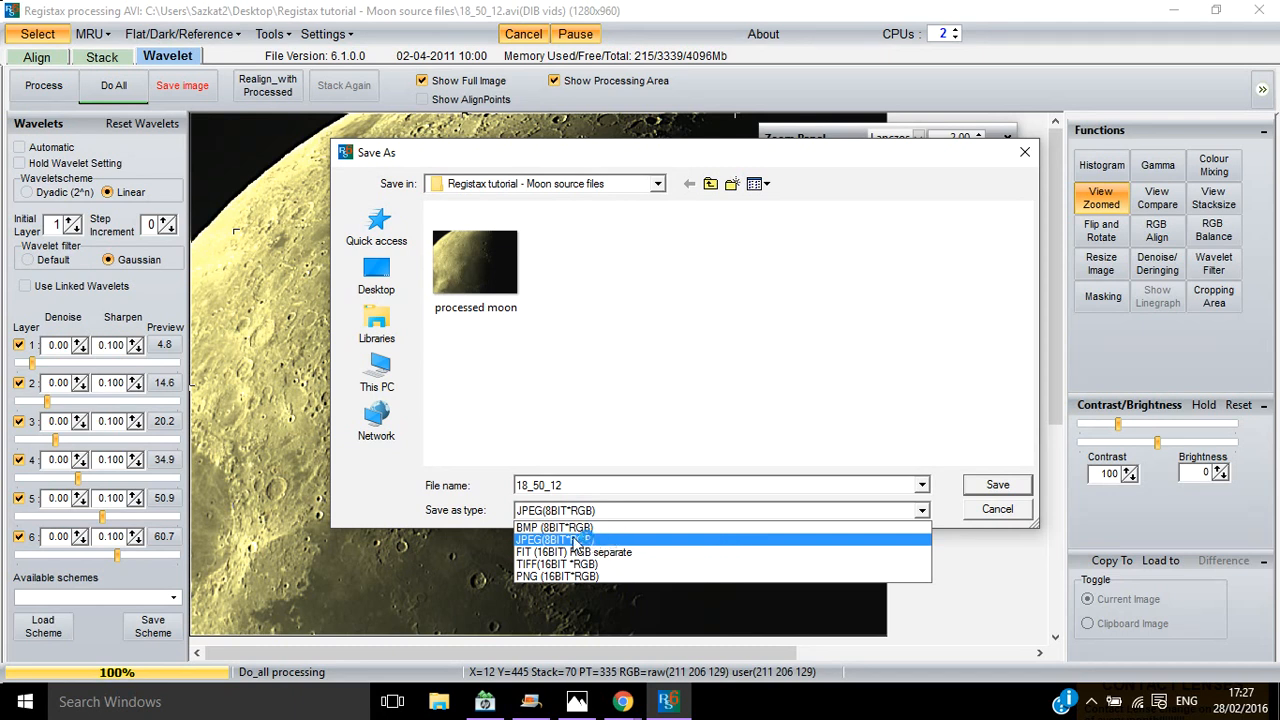
click(552, 540)
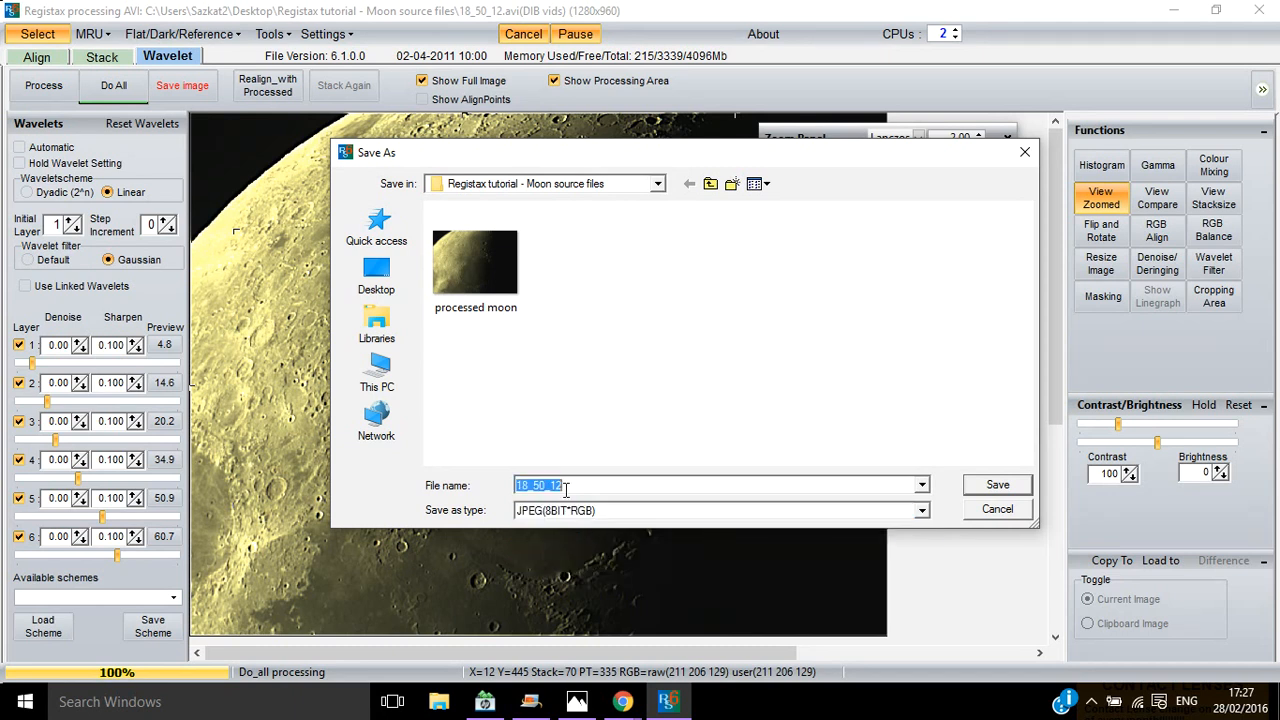
text(moon)
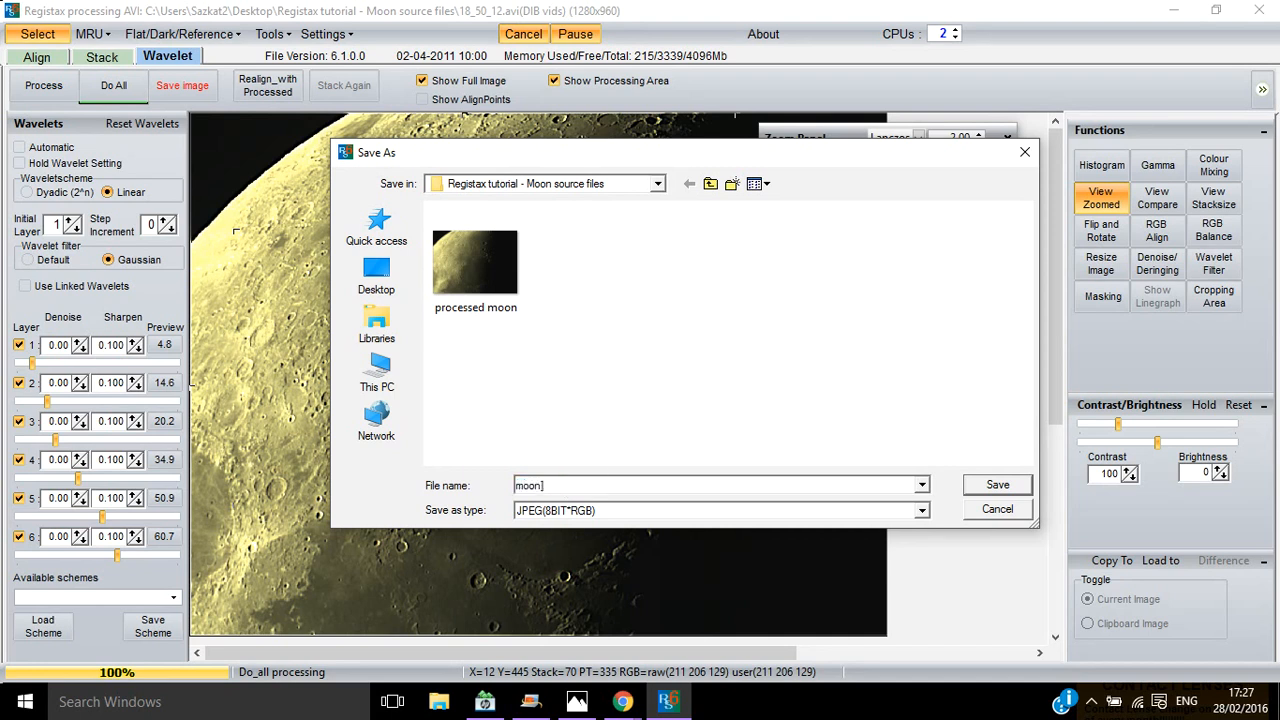
text(=)
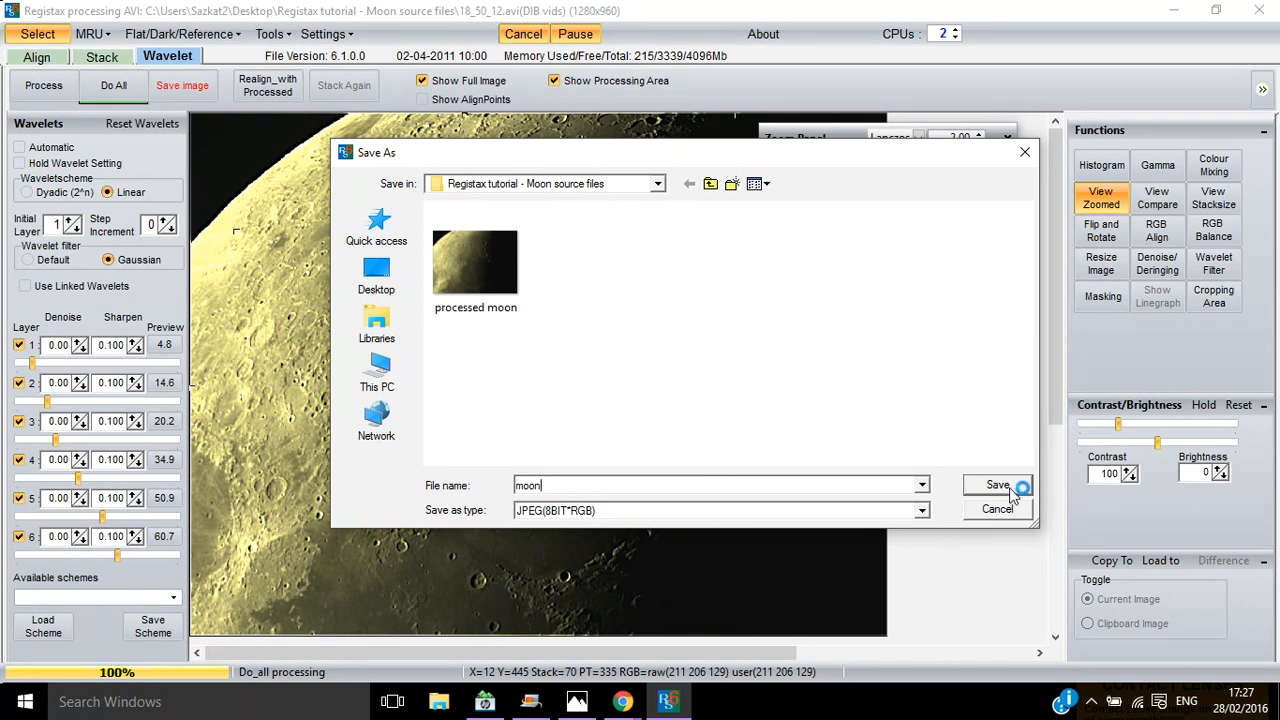
click(996, 486)
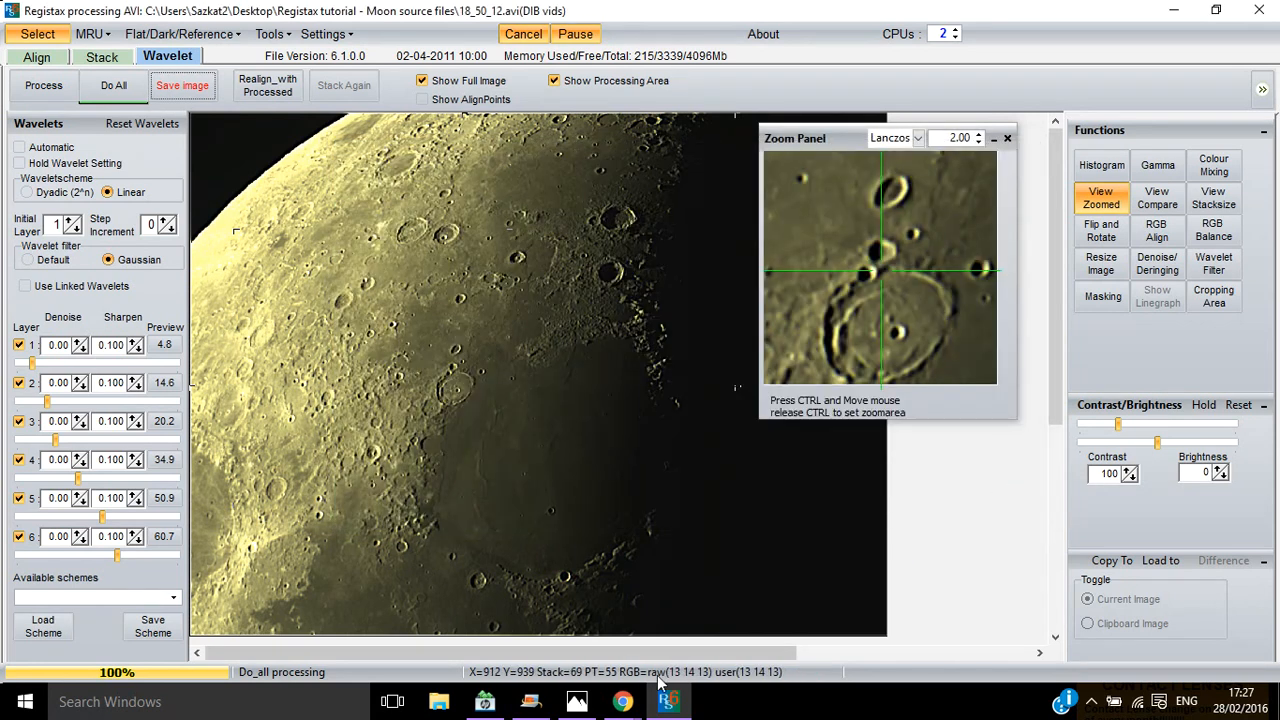